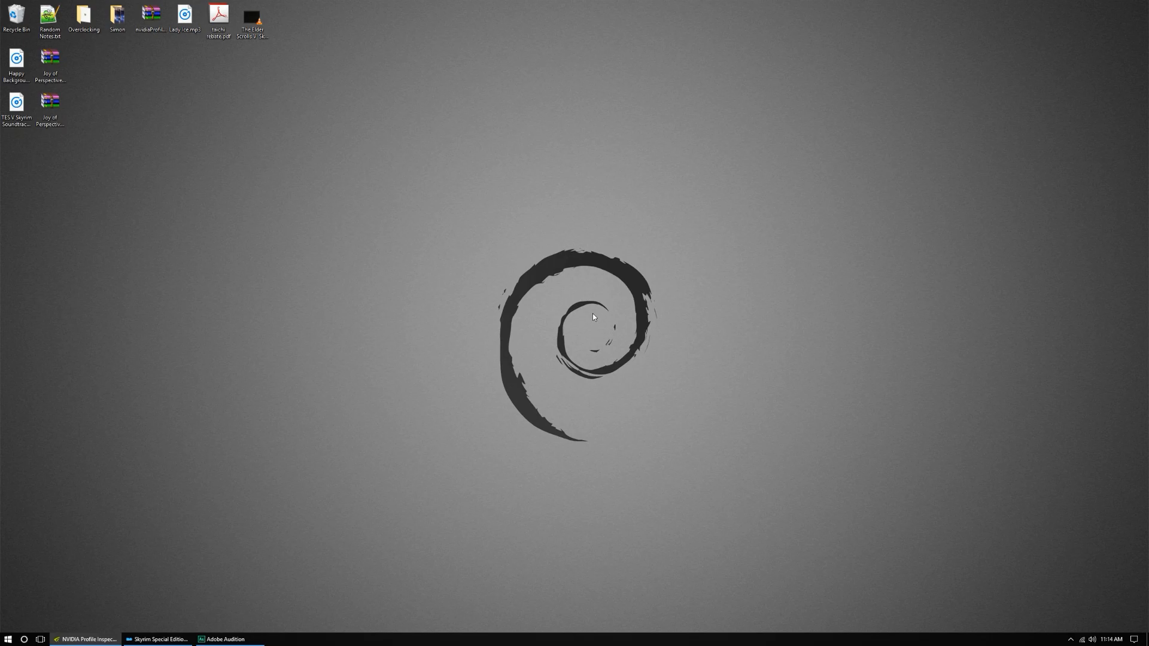
mouse_move(238, 629)
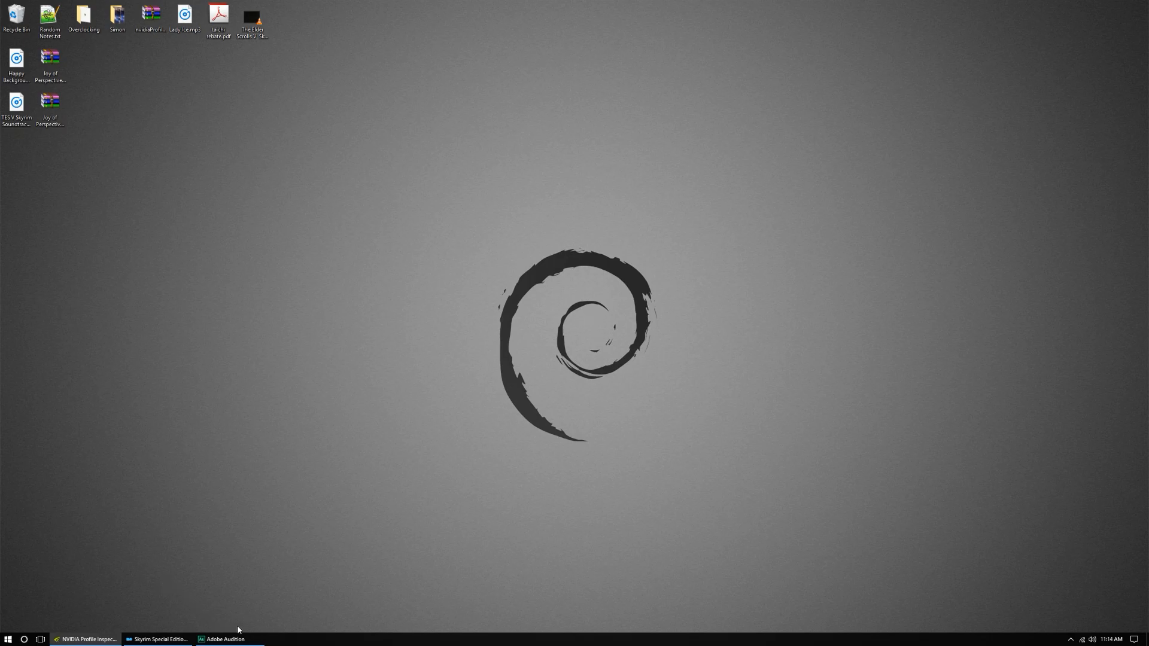
mouse_move(150, 228)
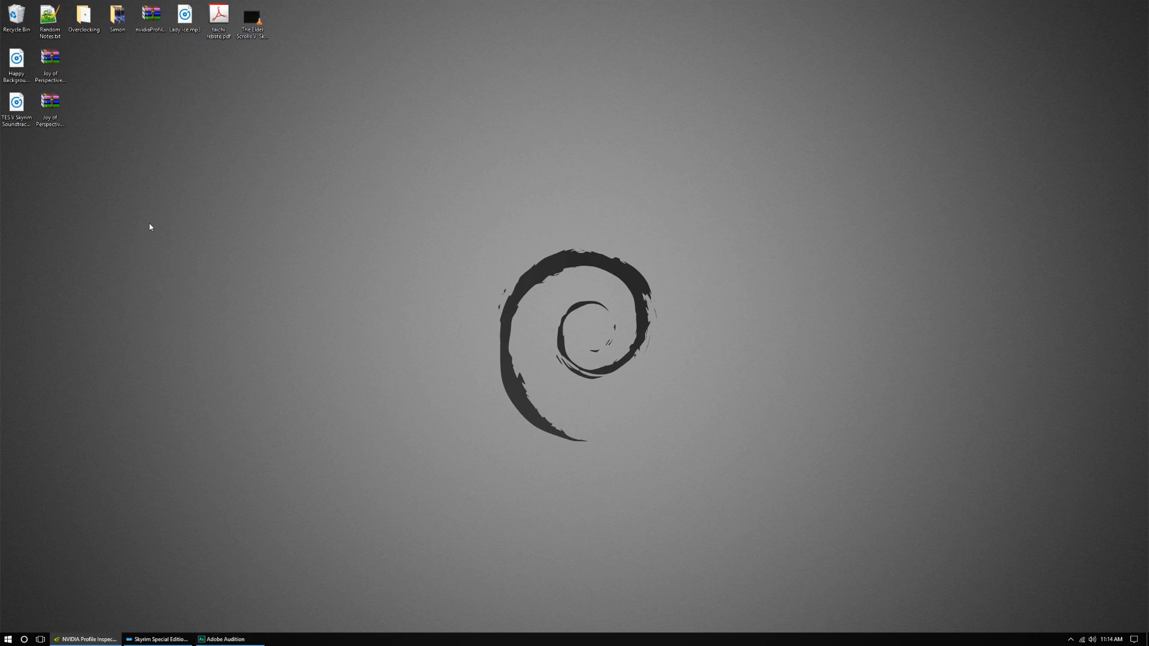
Step: Browse to My Games > Skyrim Special Edition and select SkyrimPrefs.ini and Skyrim.ini
click(7, 639)
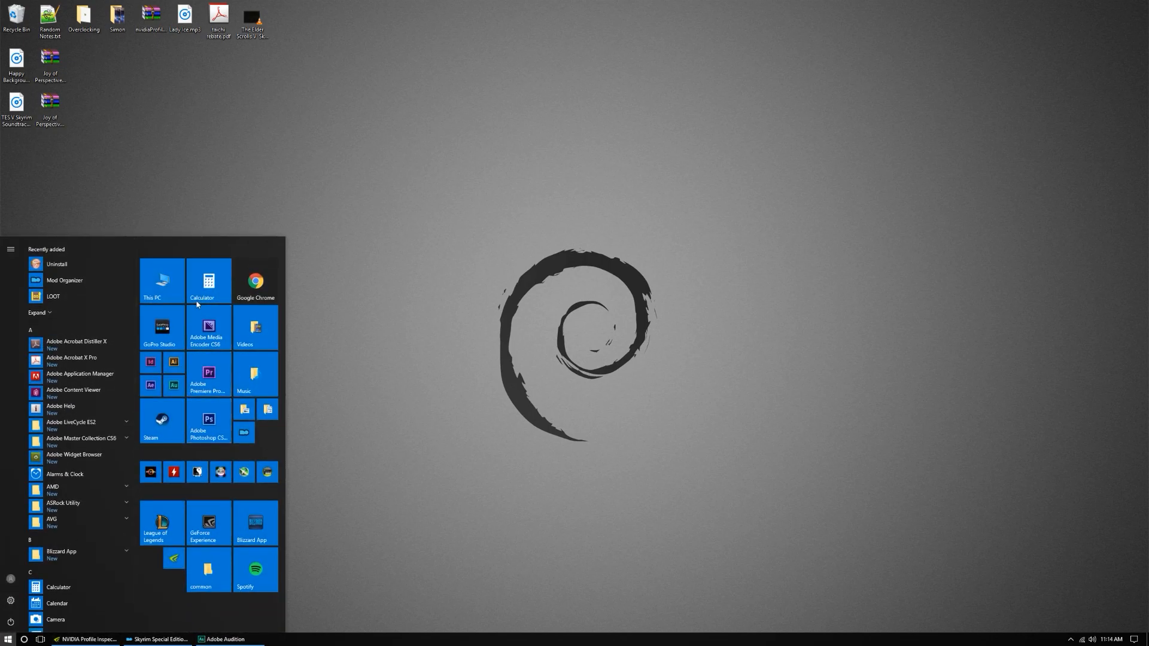
mouse_move(268, 410)
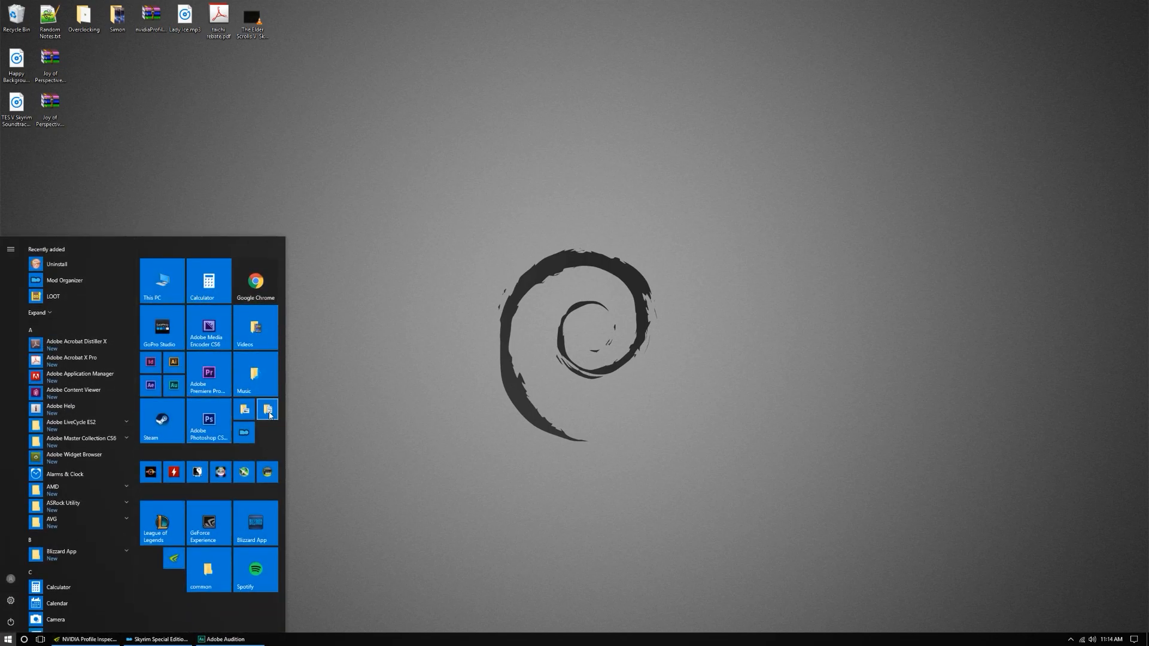
click(161, 280)
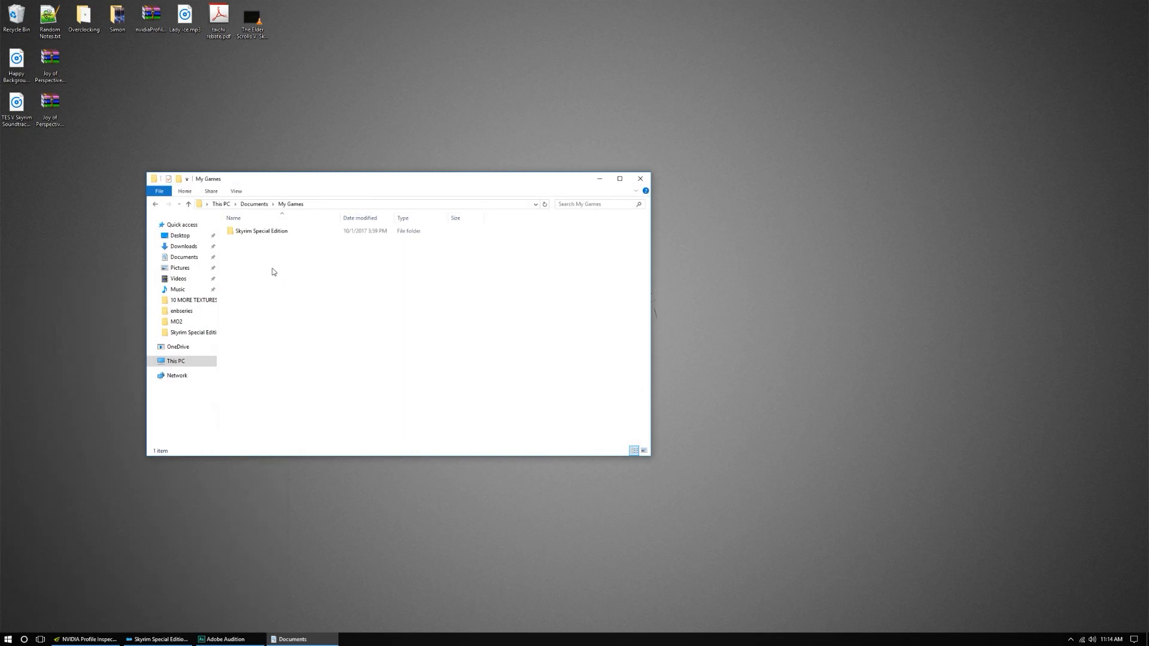
double_click(261, 231)
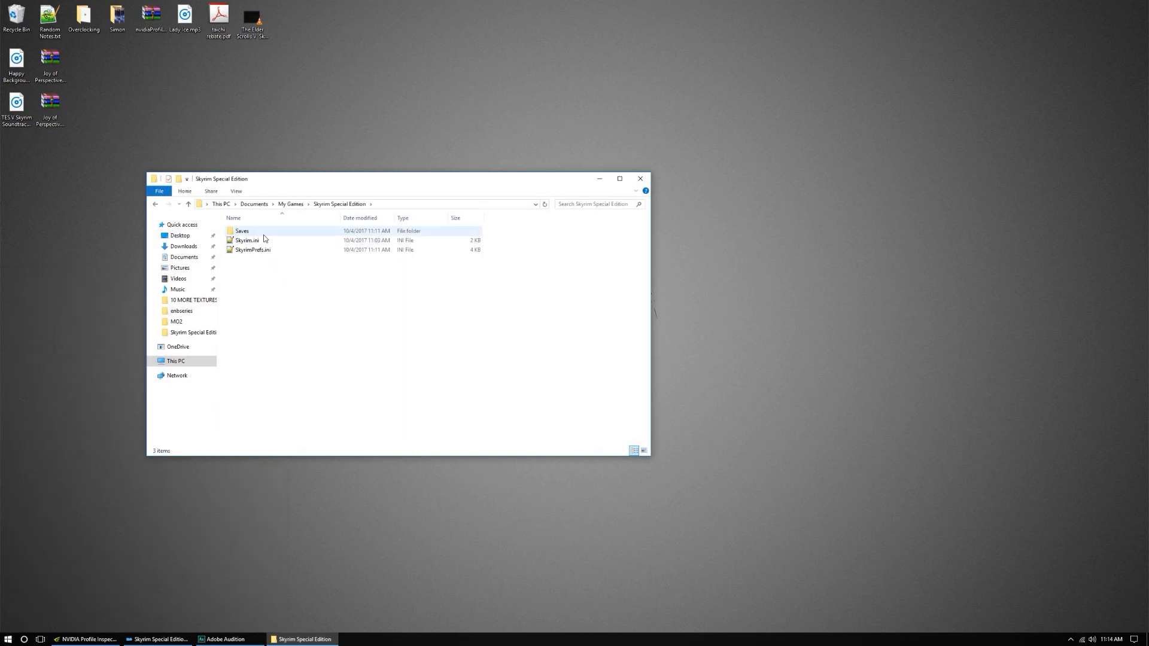
click(253, 249)
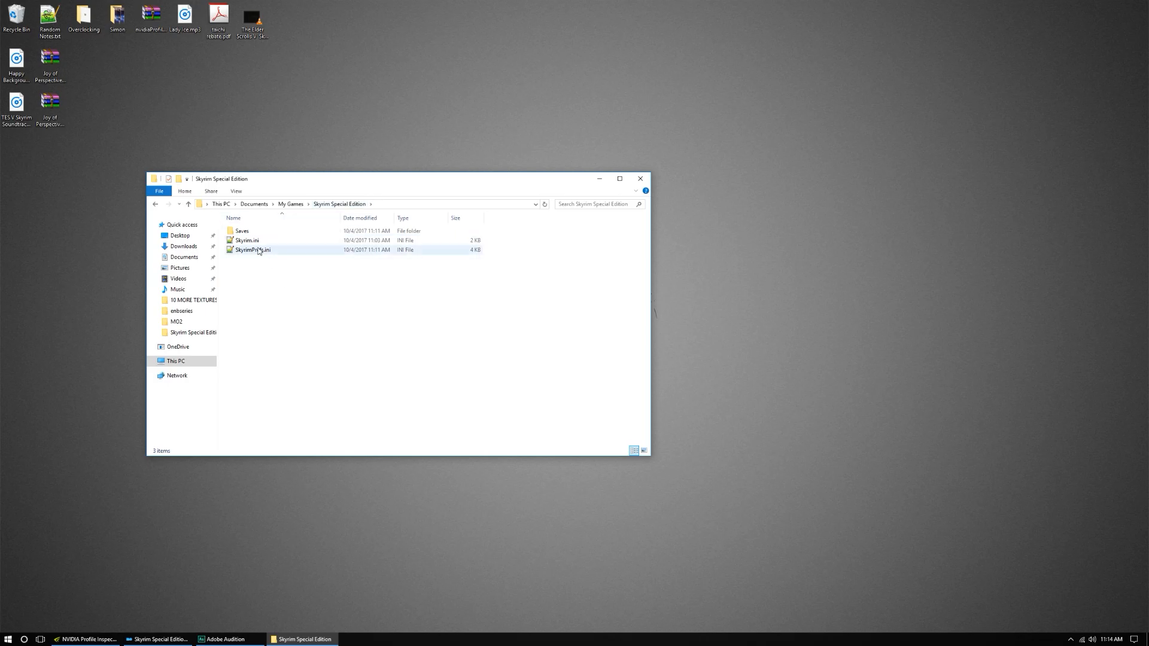
click(247, 240)
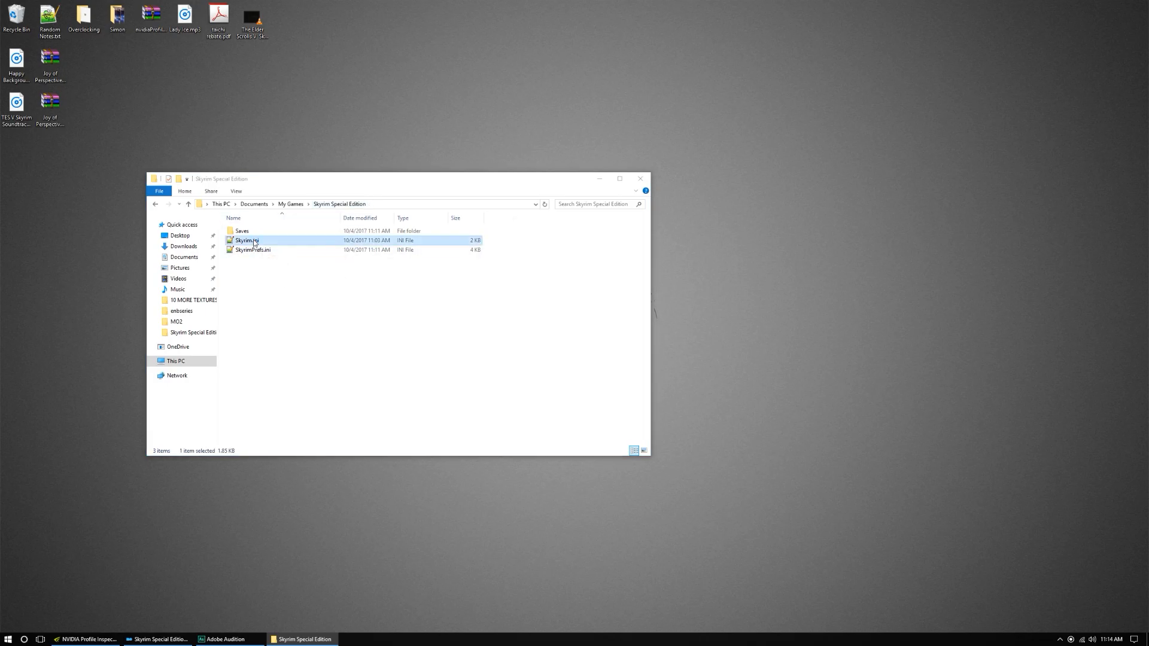
Step: Open SkyrimPrefs.ini in Notepad++ and confirm bLockFramerate=0 in Skyrim.ini's [Display] section
double_click(253, 248)
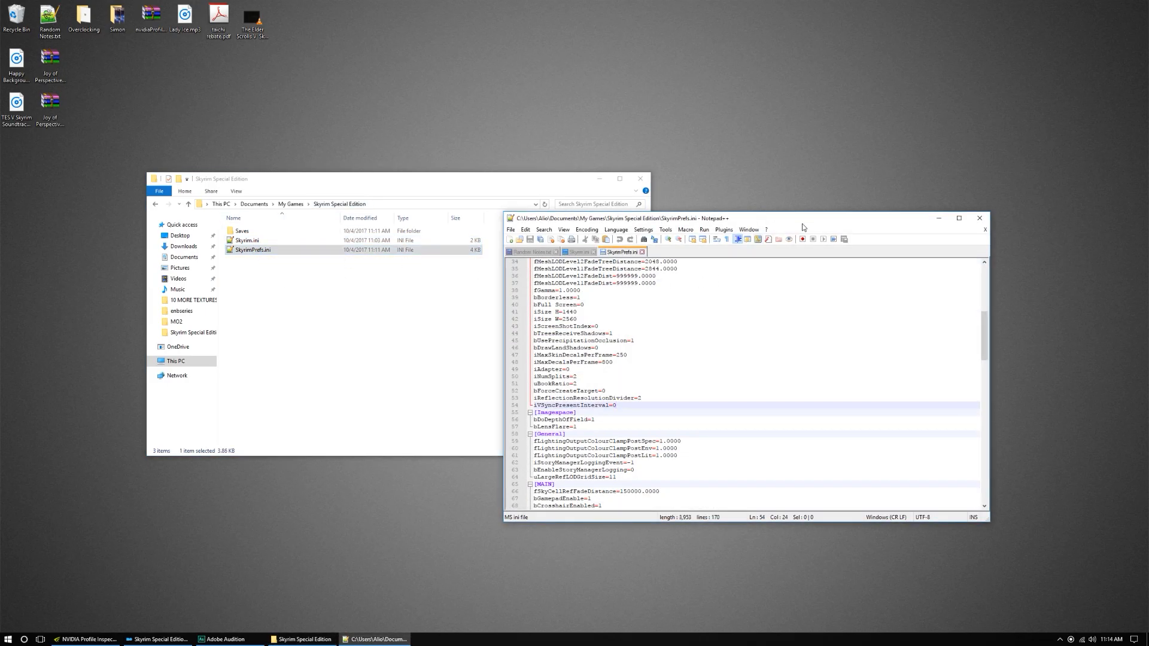
mouse_move(579, 252)
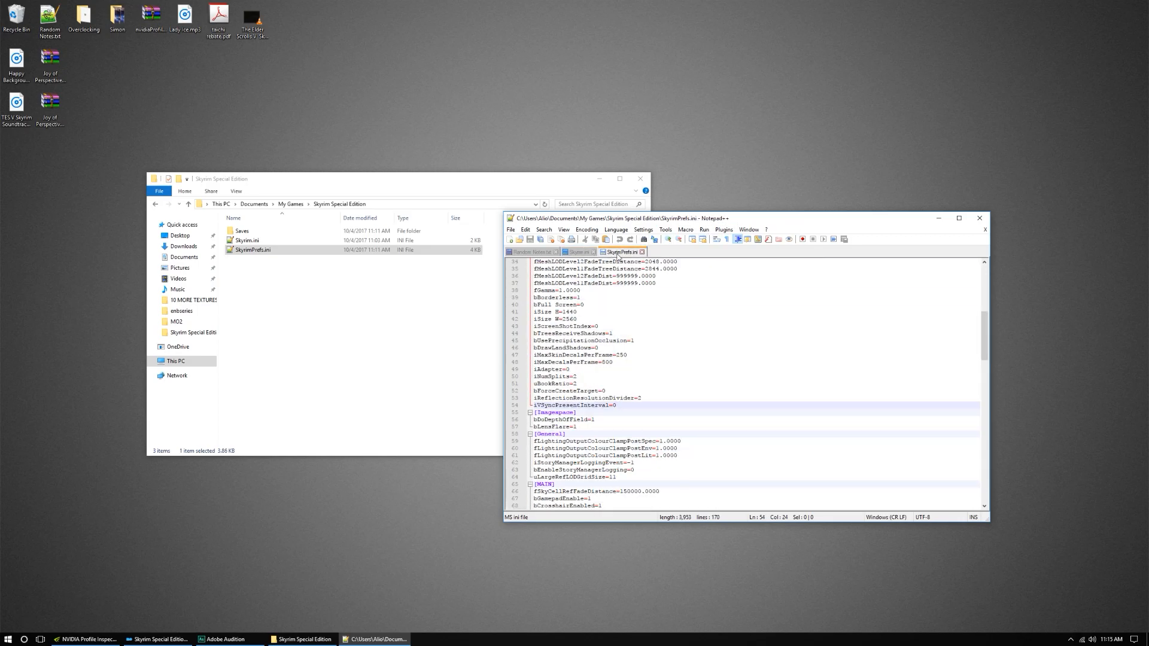
click(579, 251)
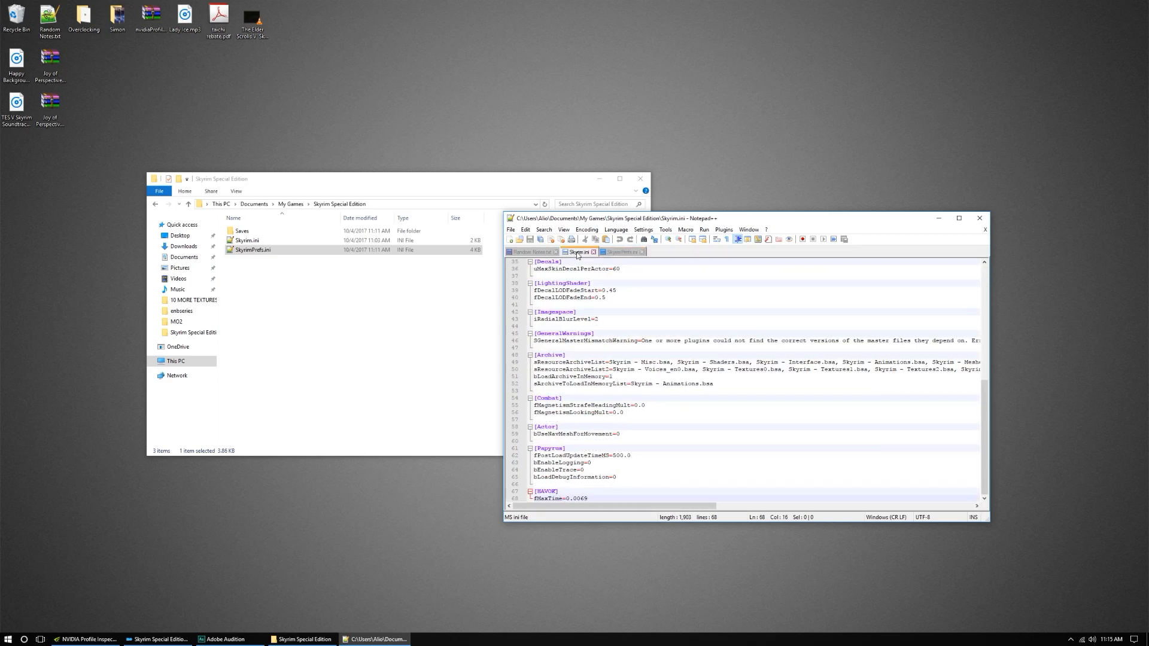
scroll(up, 3)
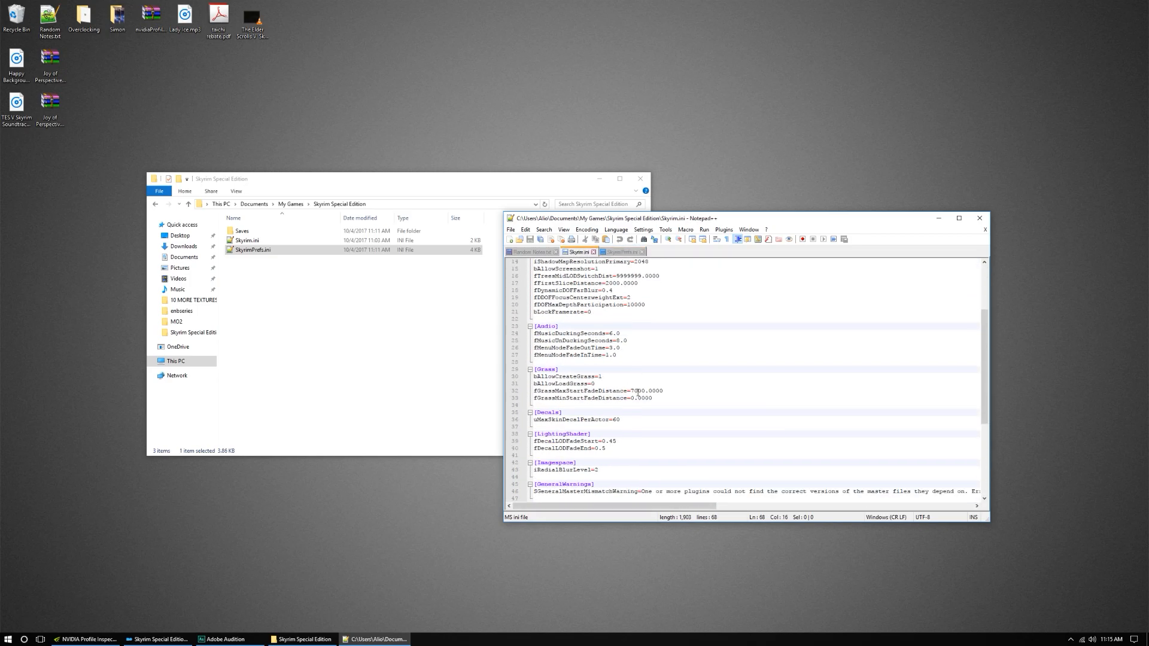
scroll(up, 3)
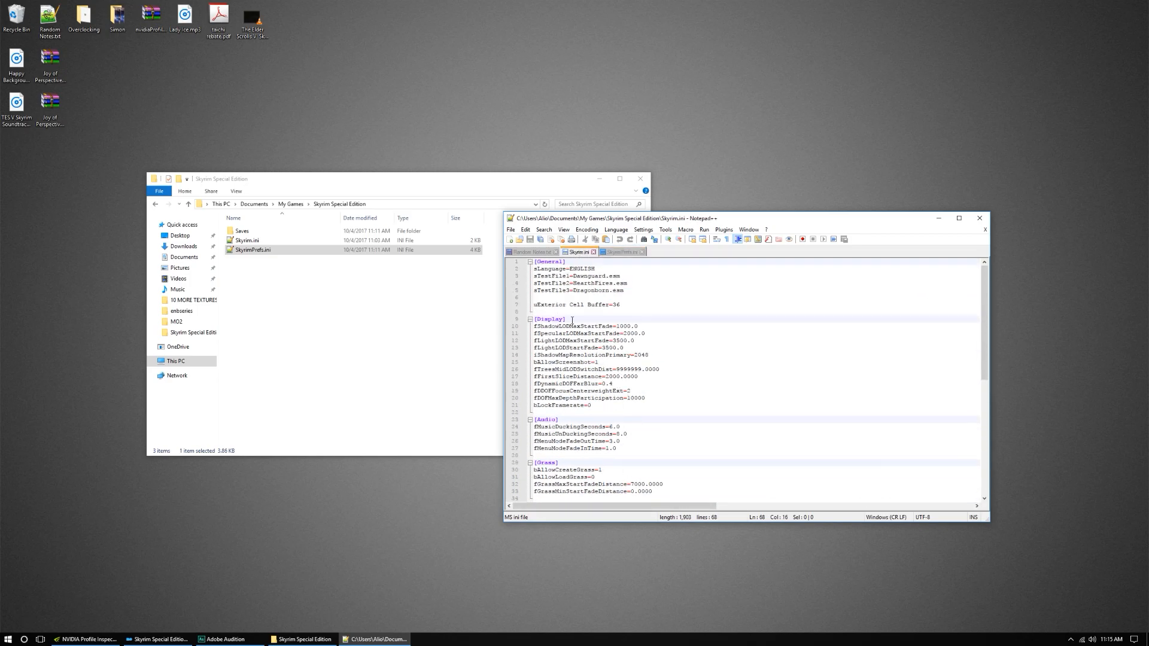
click(565, 318)
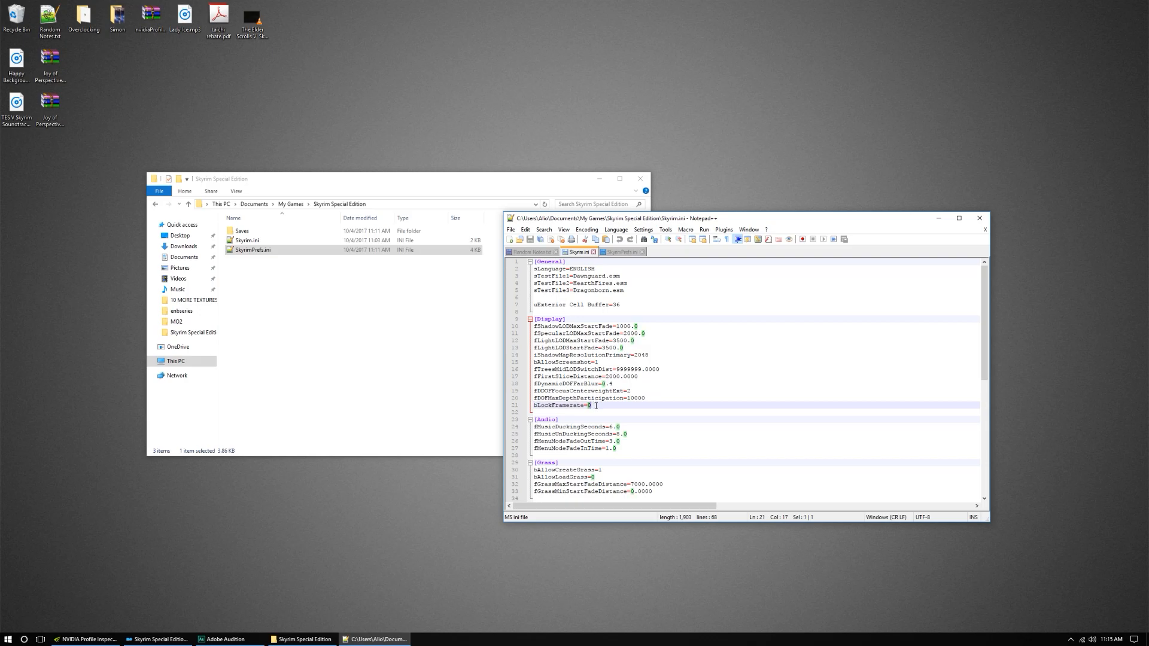
scroll(down, 3)
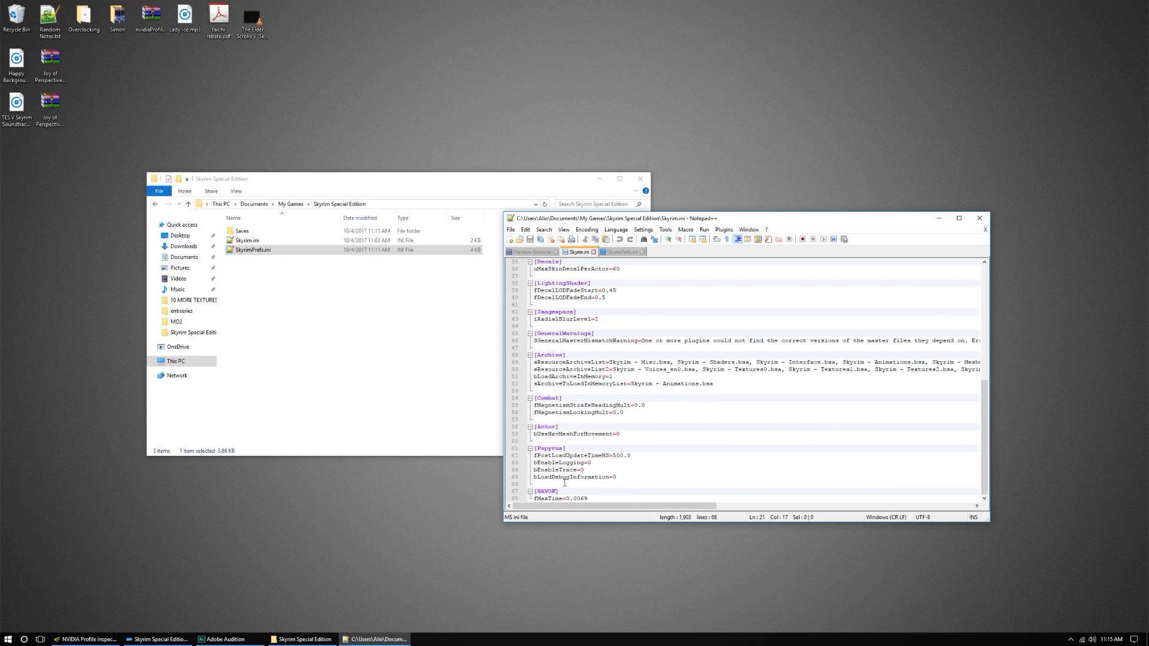
click(590, 498)
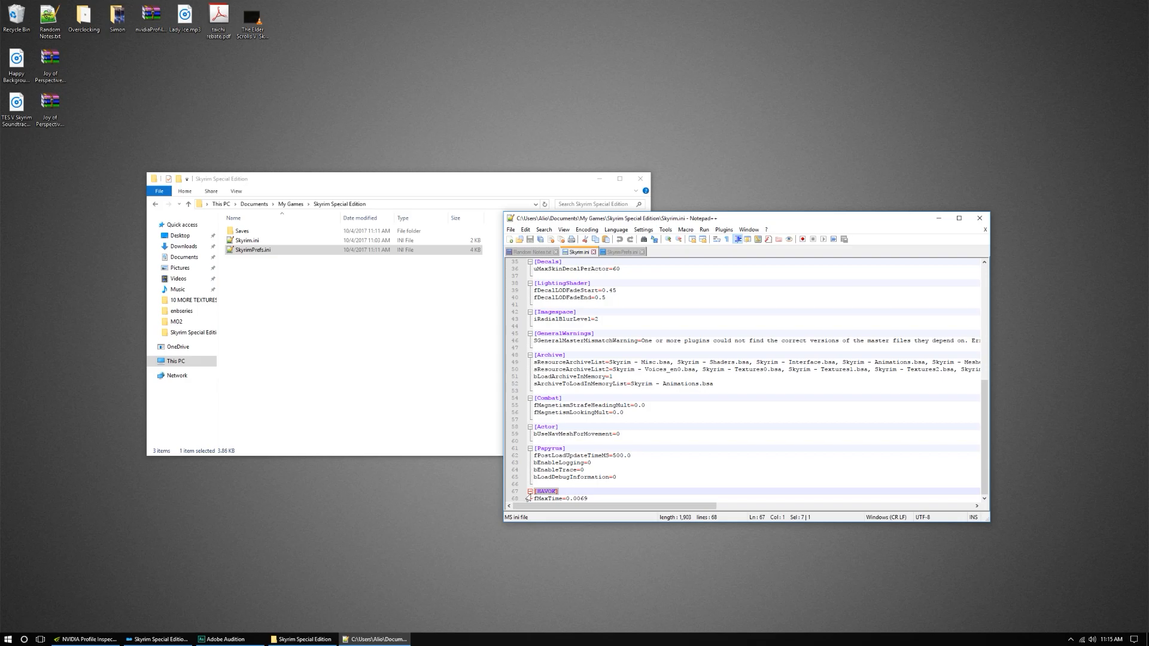
click(557, 491)
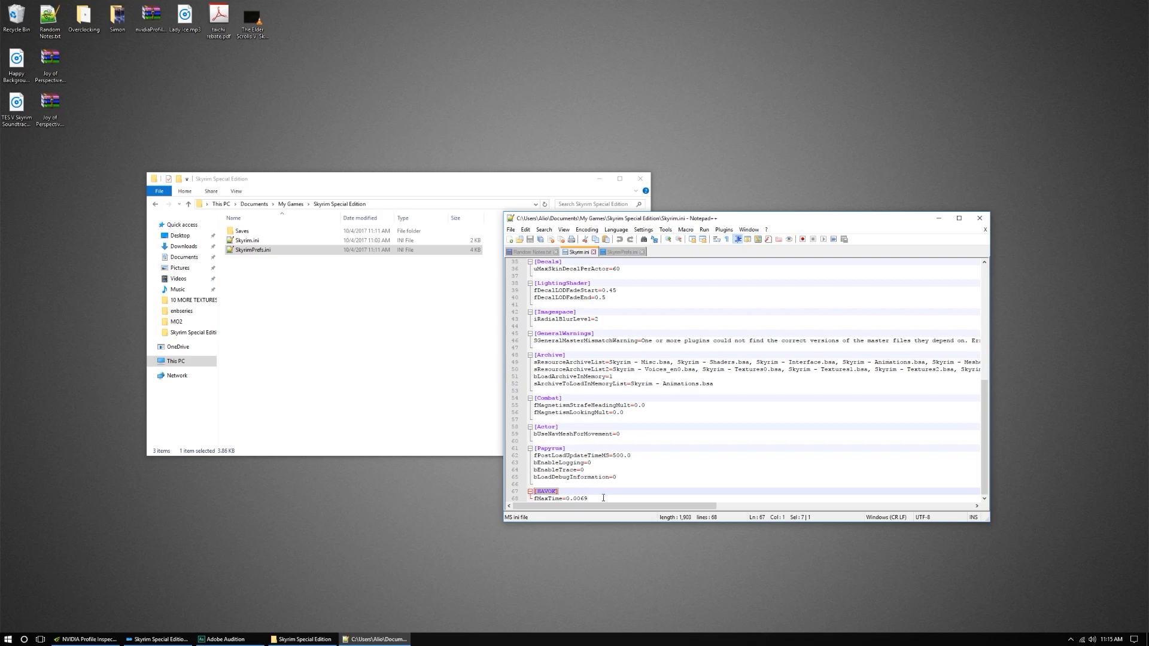
mouse_move(565, 416)
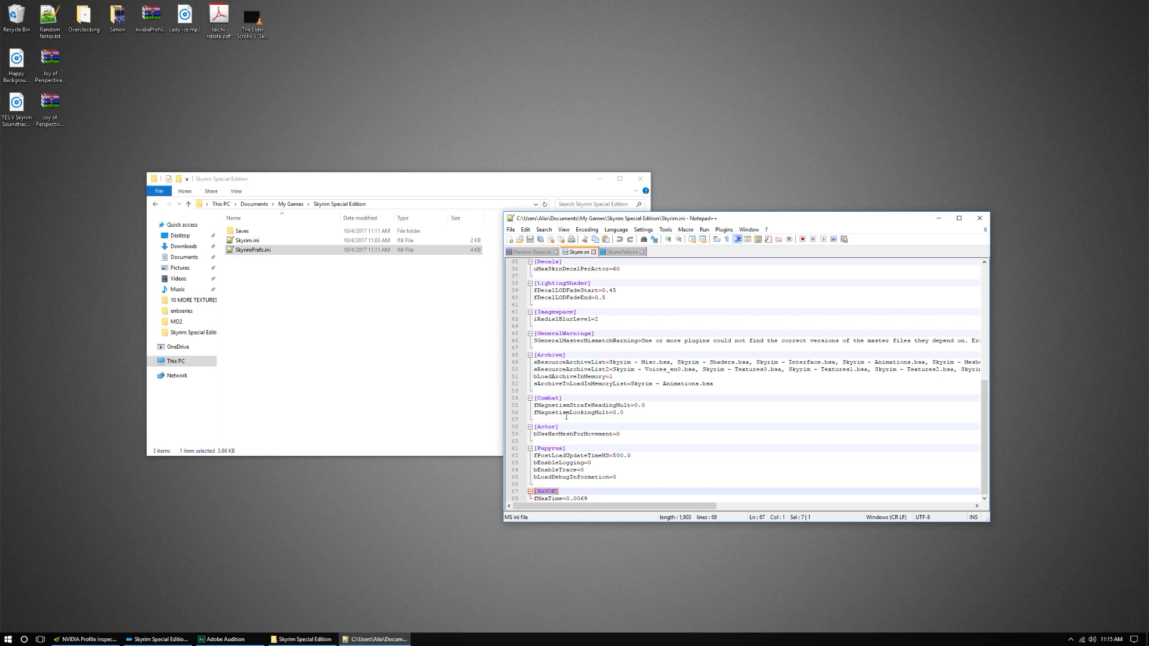
click(528, 251)
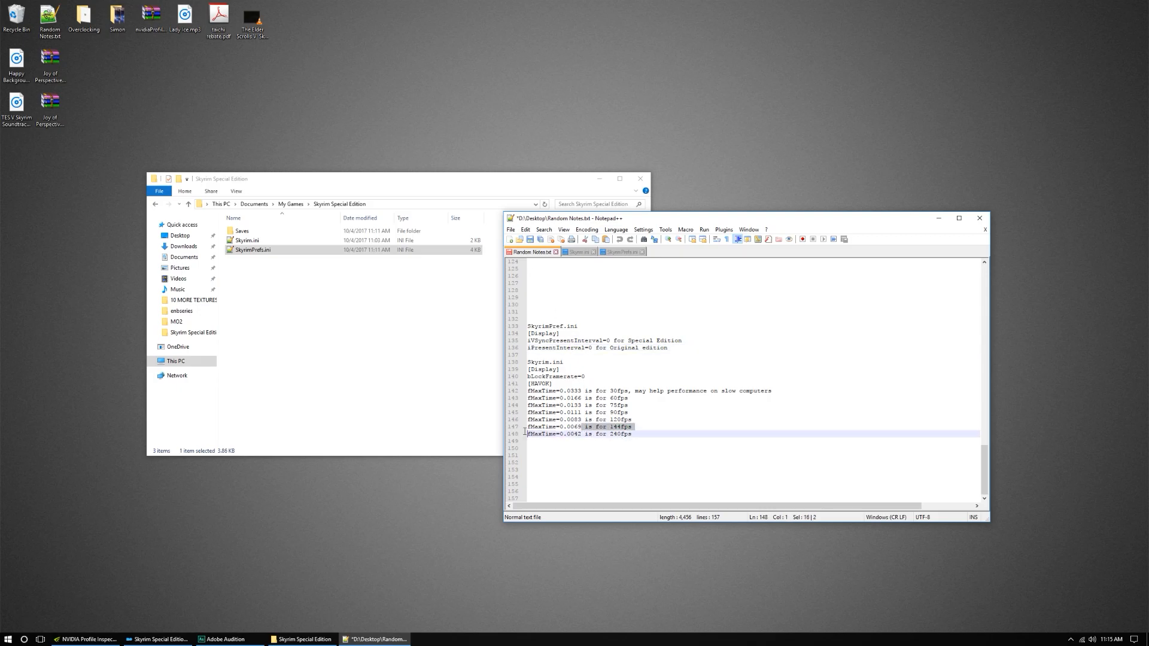
click(579, 251)
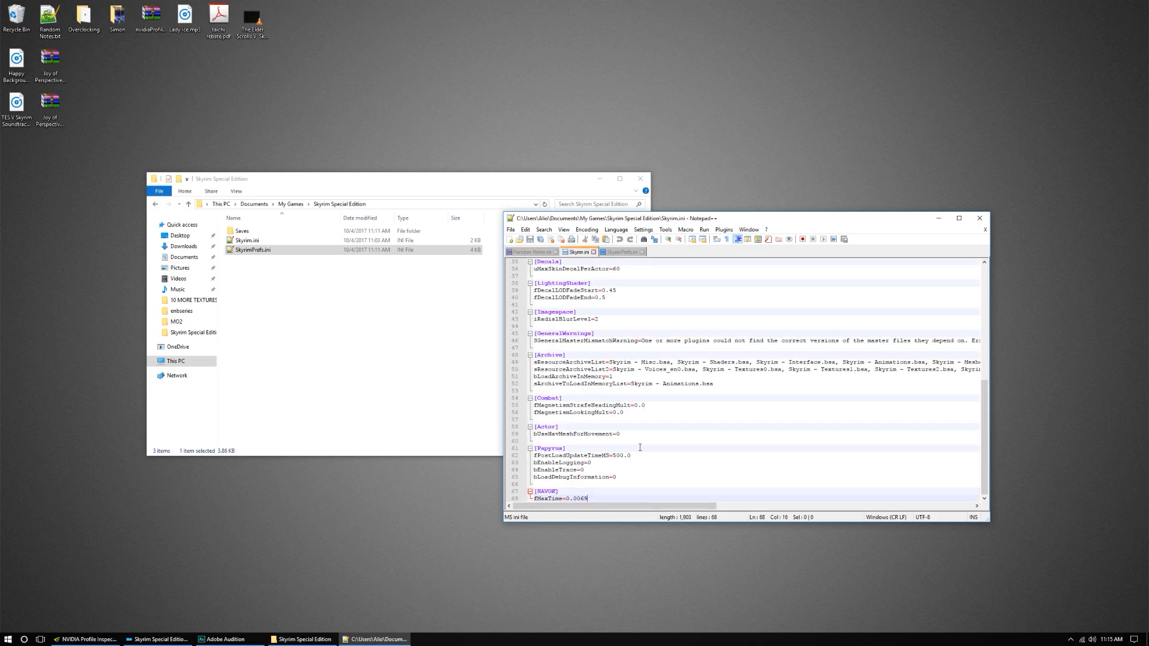
Step: Search SkyrimPrefs.ini for 'sync' and set iVSyncPresentInterval to 0
click(623, 251)
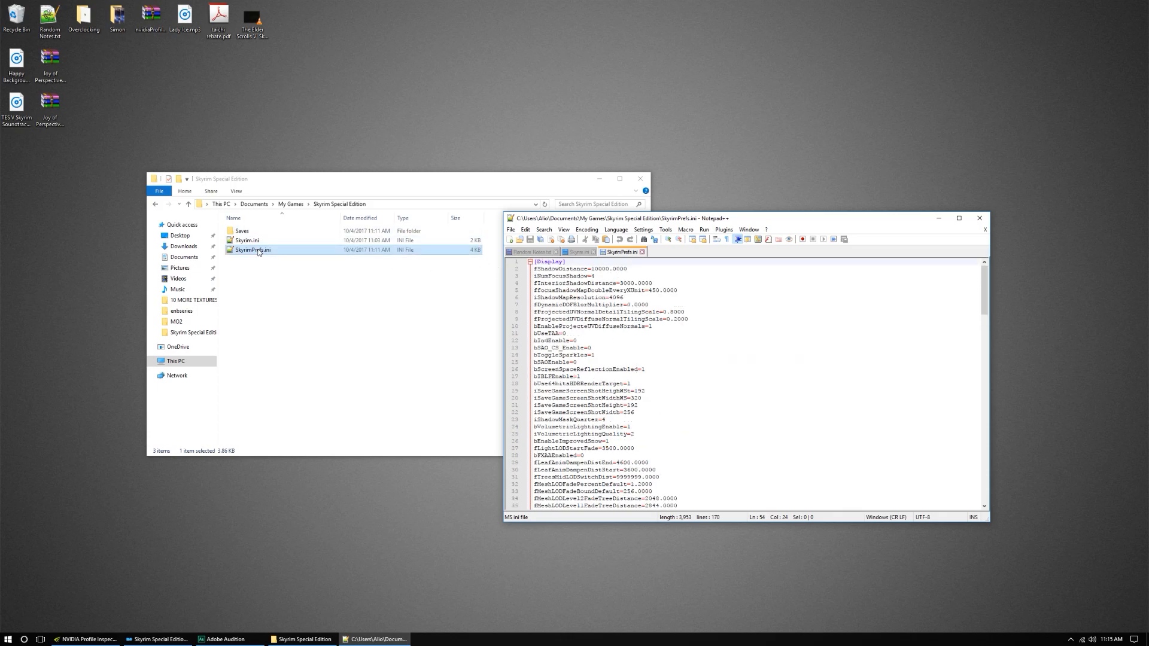
scroll(down, 3)
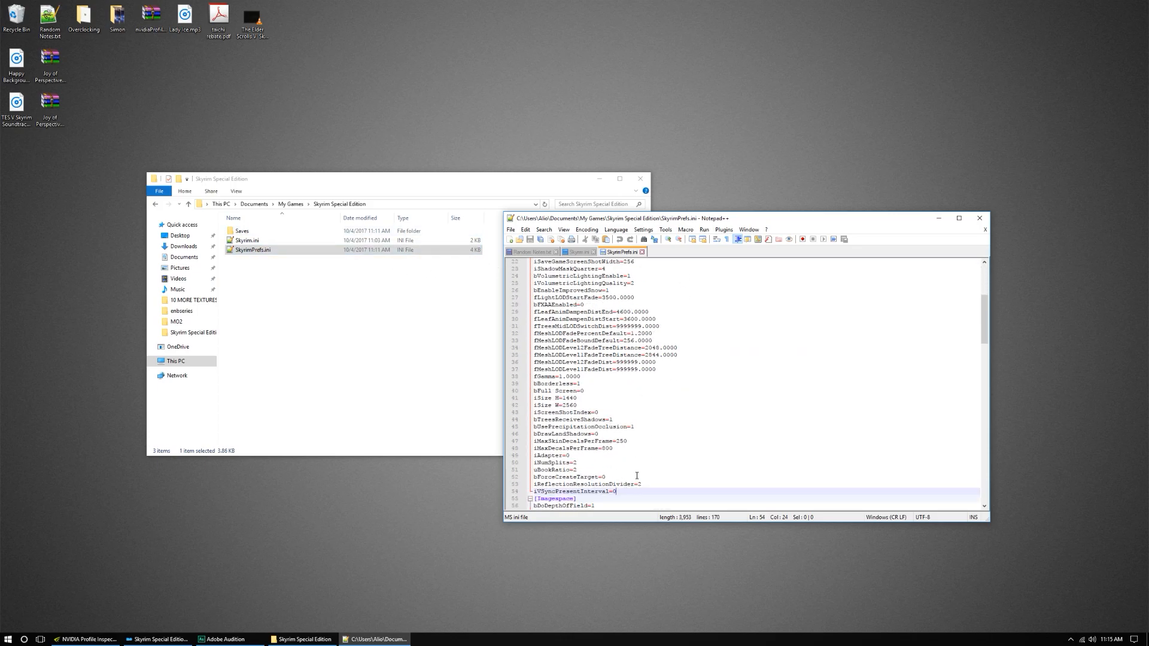
scroll(up, 3)
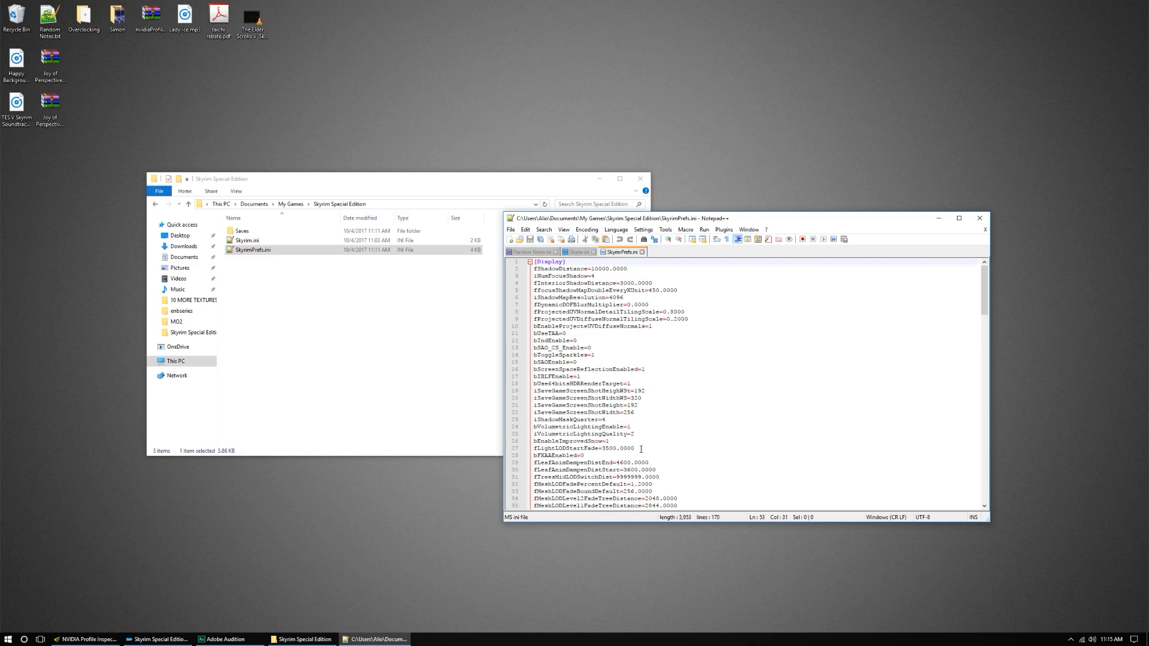
key(ctrl+f)
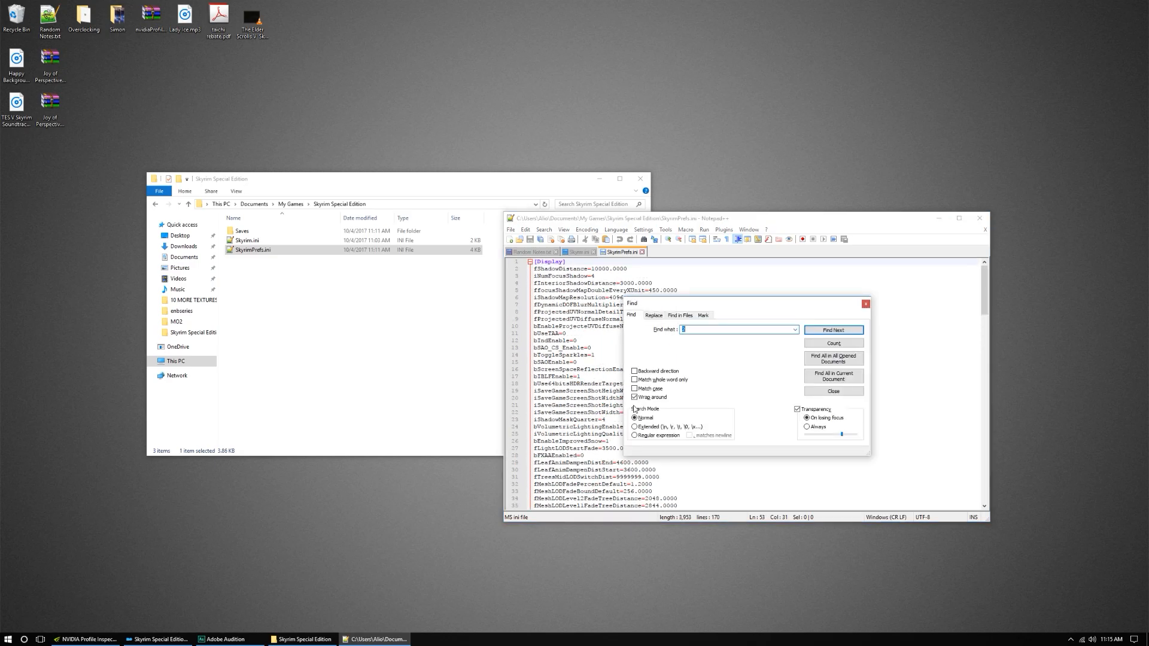
text(sync)
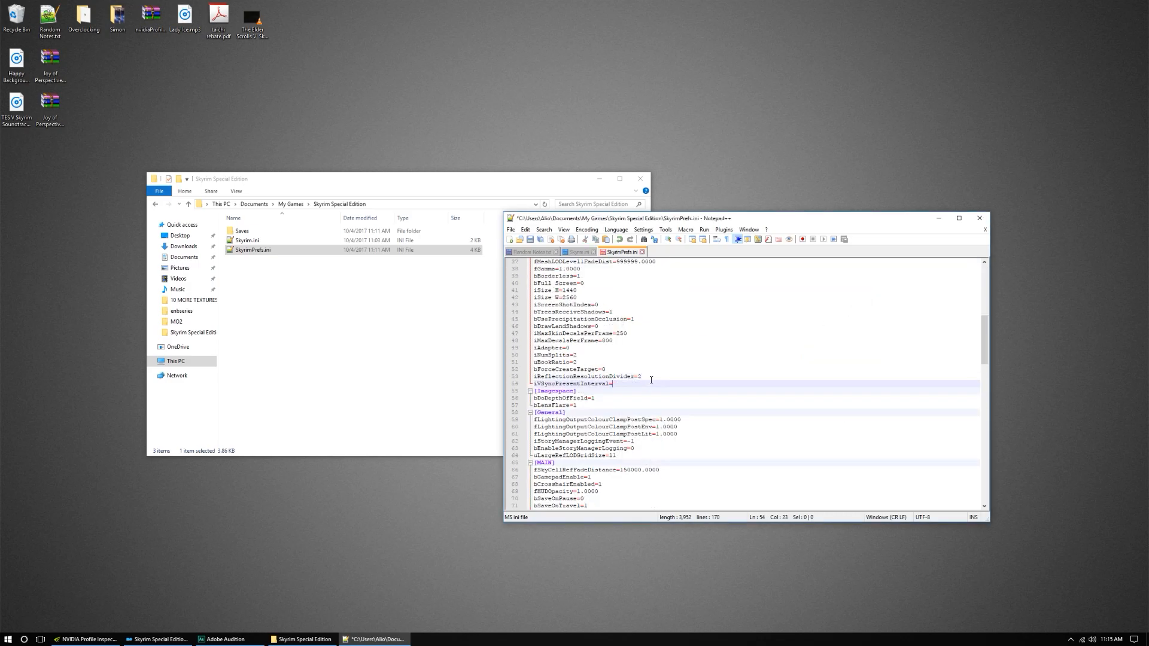
text(0)
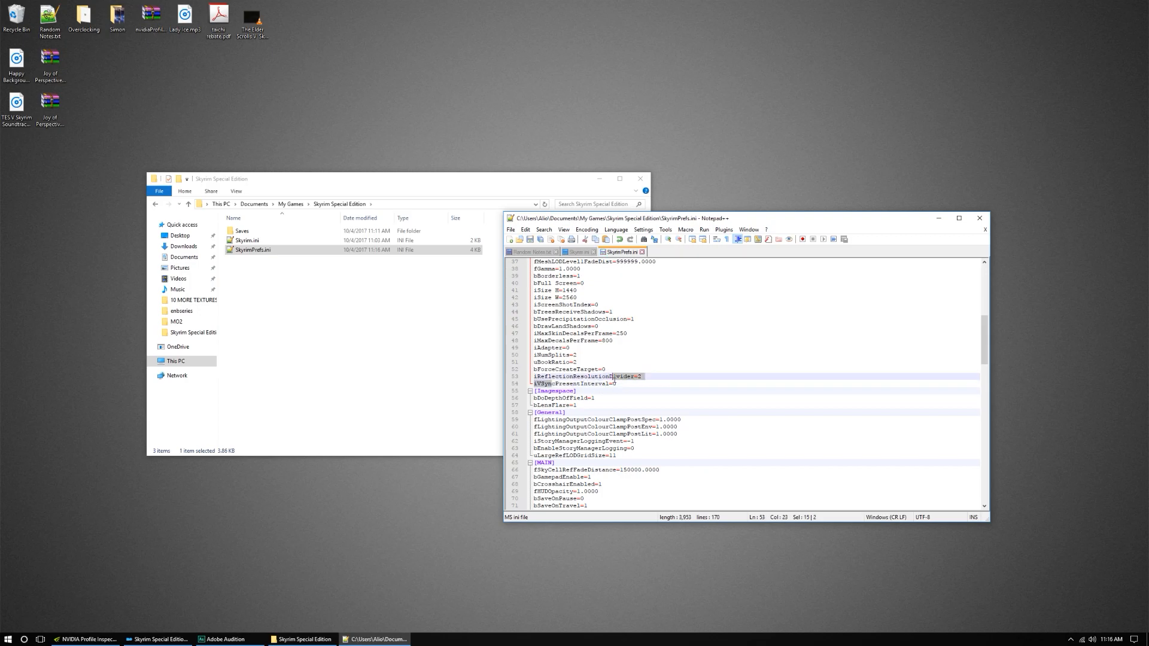
Step: Recheck bLockFramerate in Skyrim.ini, then return to Random Notes.txt
click(578, 251)
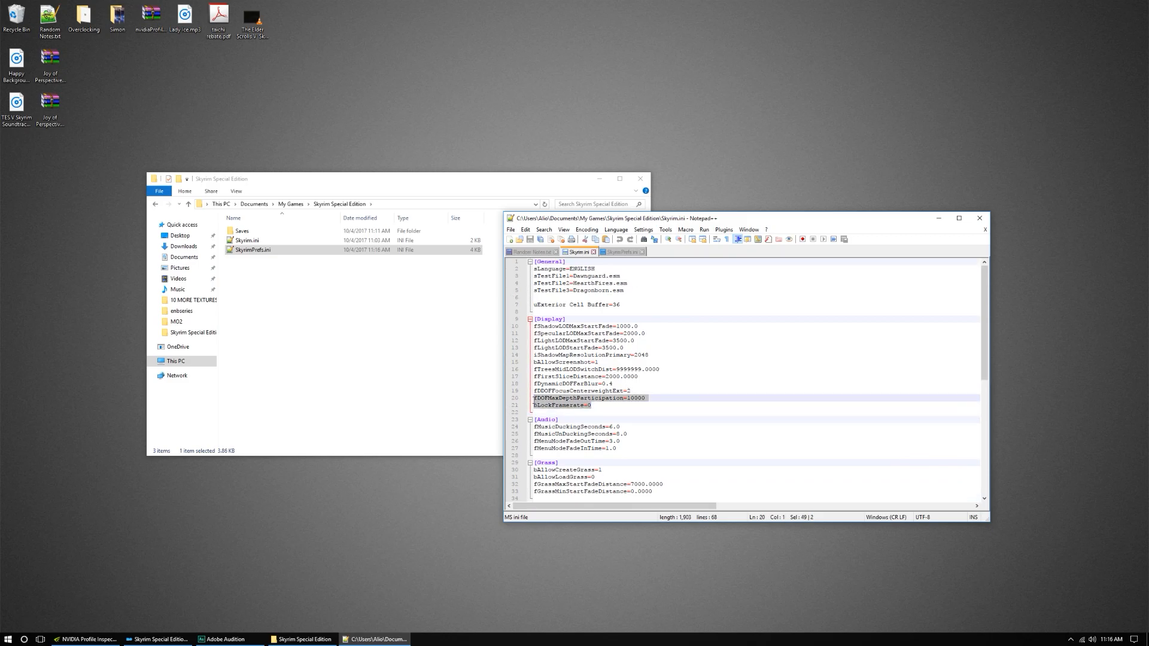
click(561, 405)
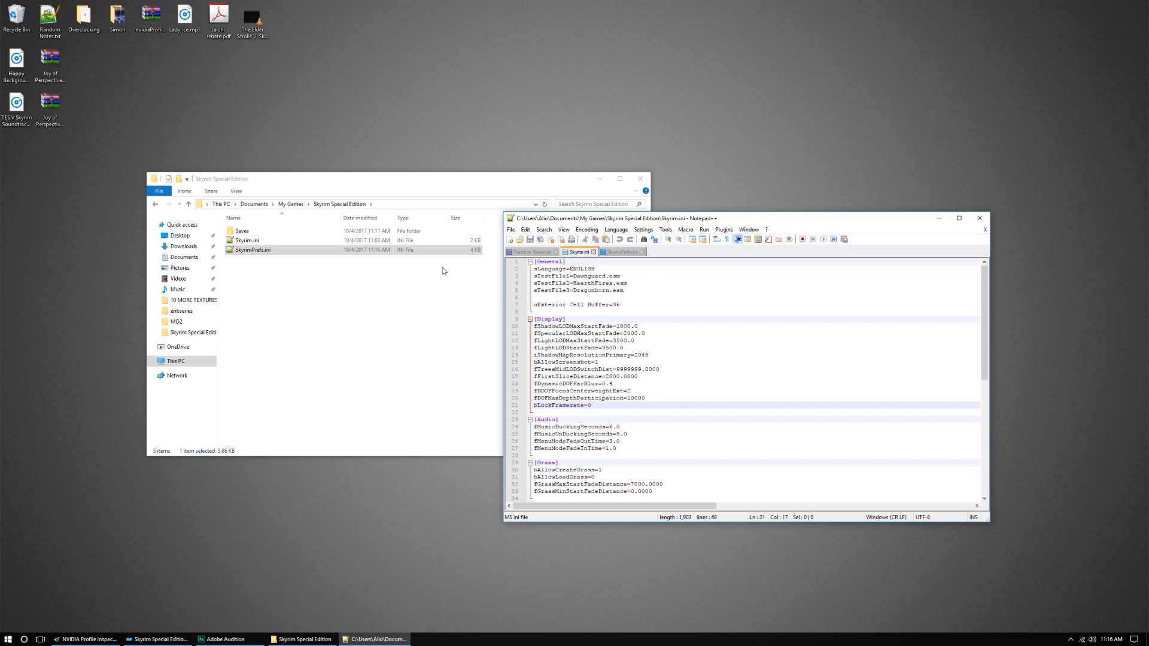
click(621, 252)
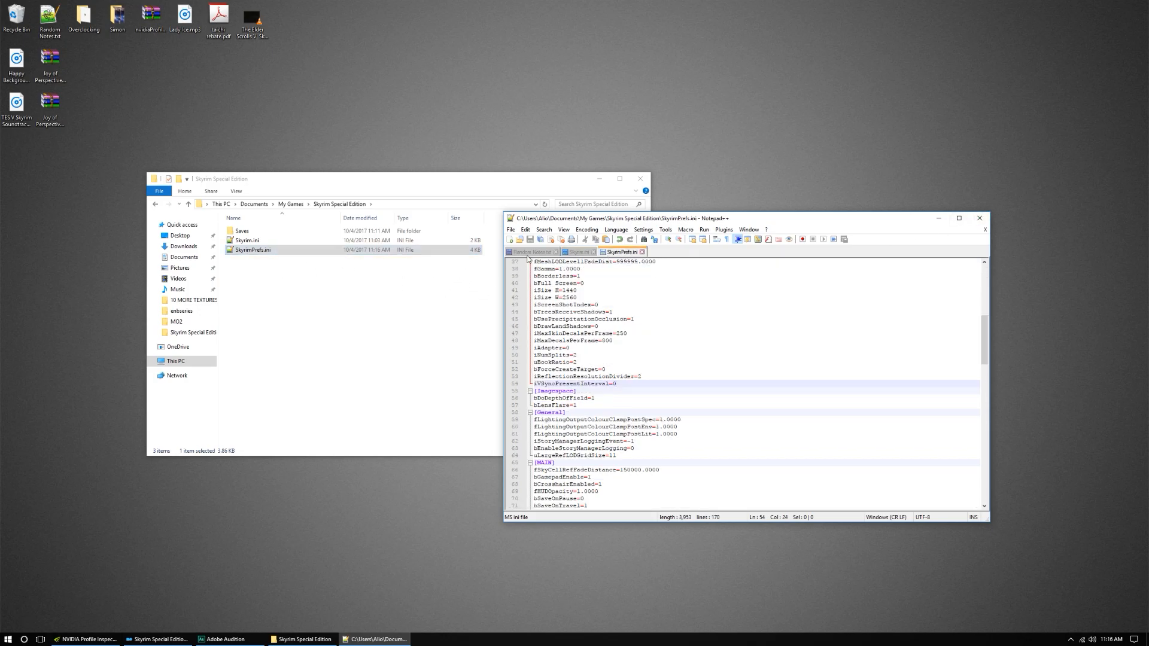
click(531, 251)
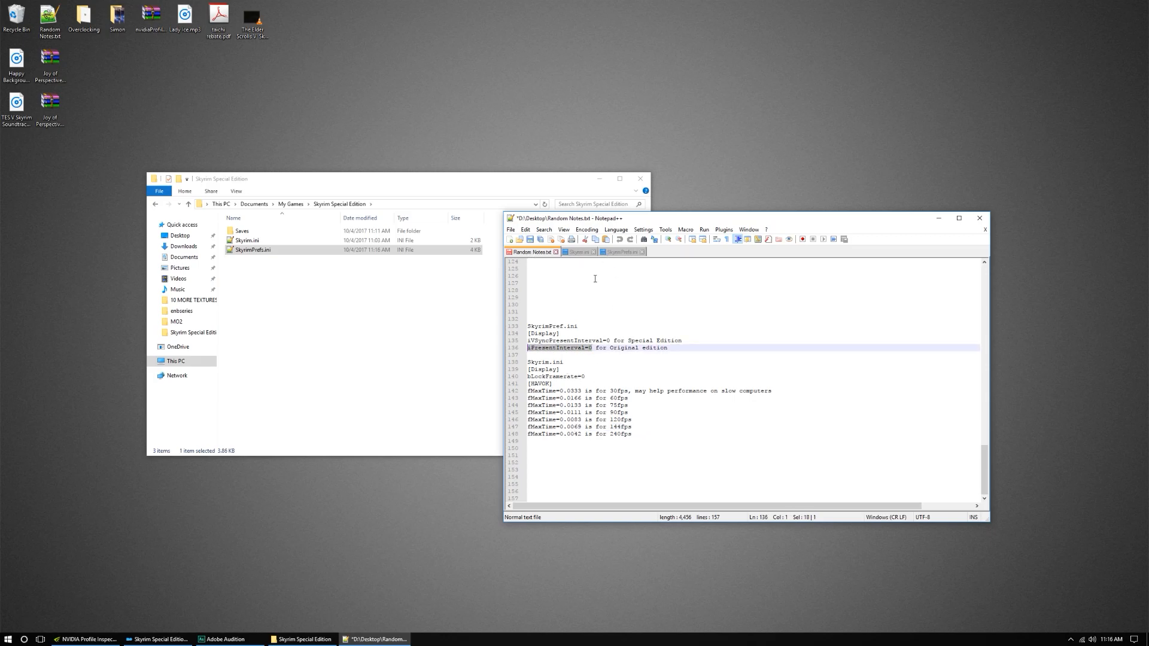
Step: Launch Skyrim SE and open the house door while watching FPS exceed 60
click(622, 252)
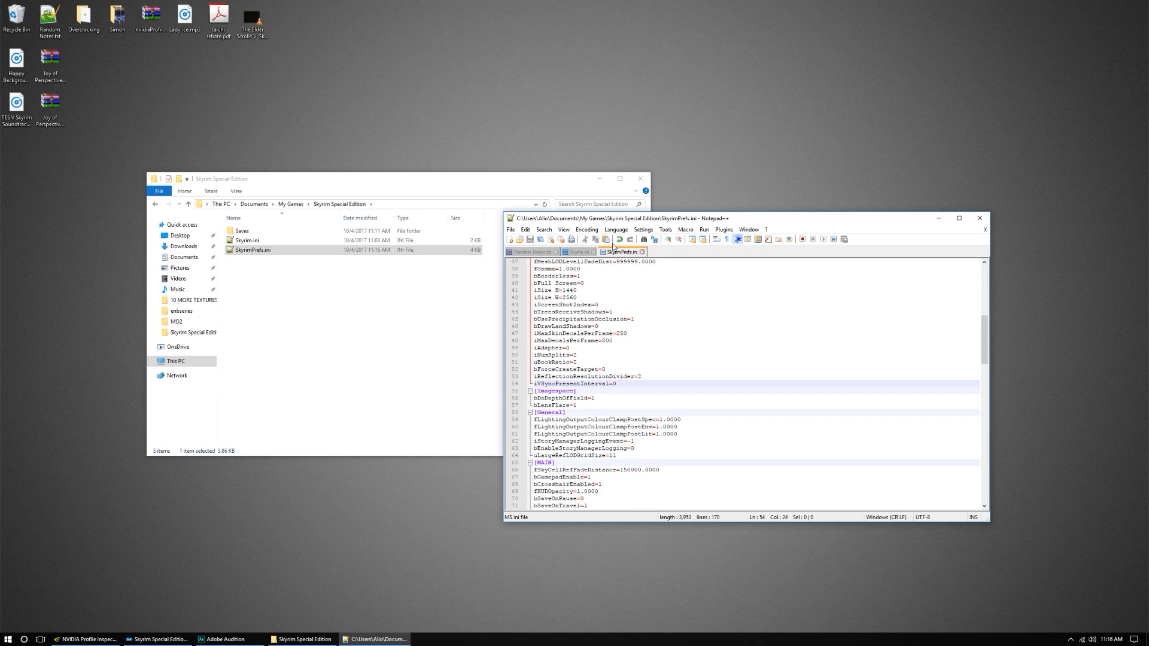
click(978, 218)
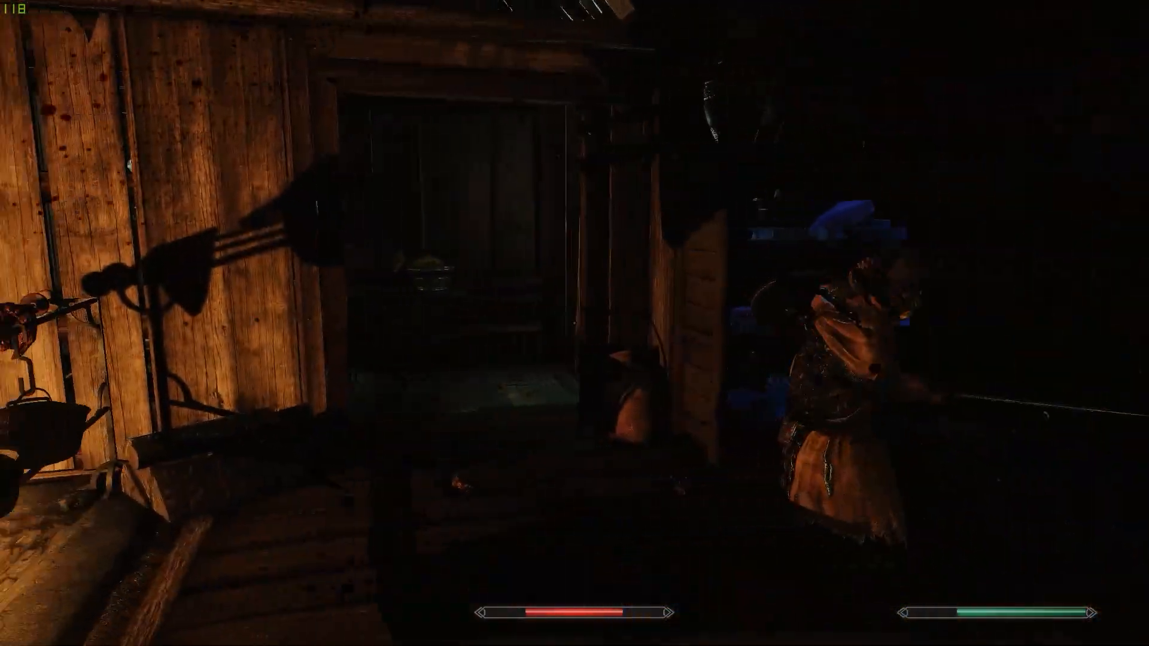
mouse_move(574, 323)
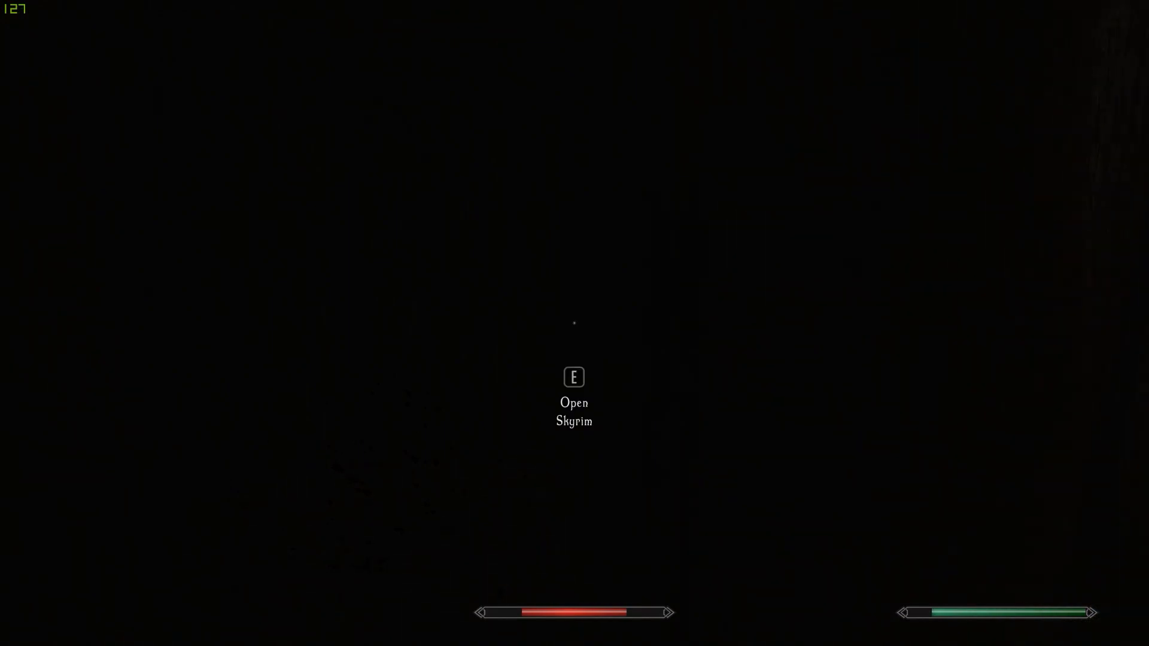
key(e)
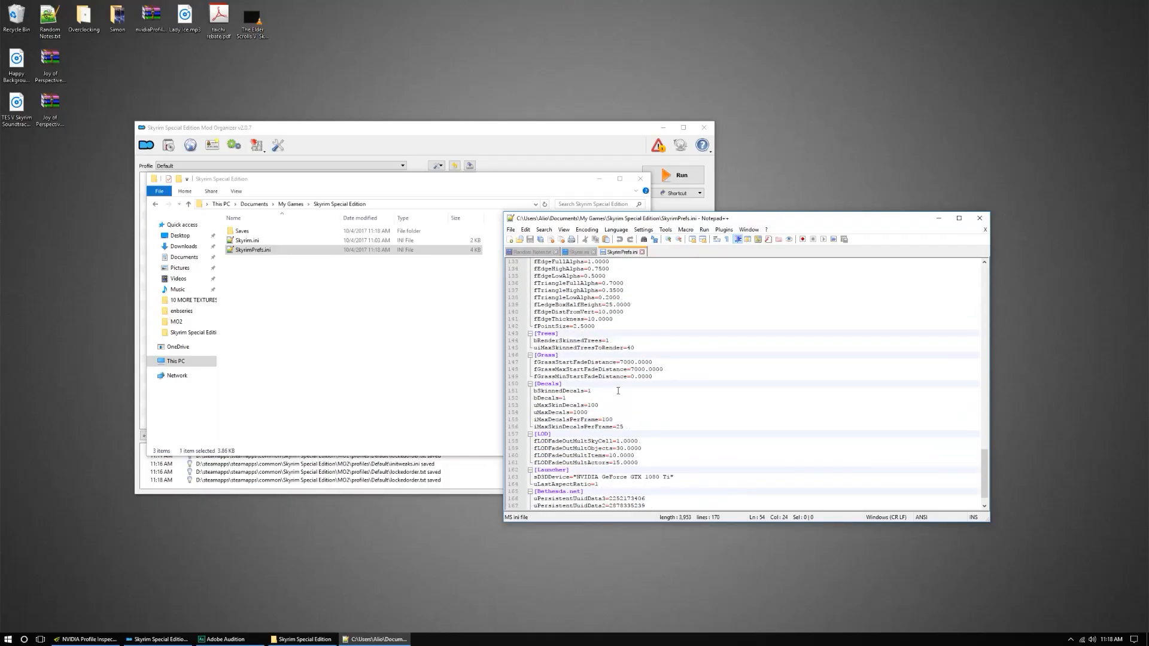
Step: Select the 120 fps fMaxTime=0.0083 line in Random Notes, then scroll through Skyrim.ini
click(522, 251)
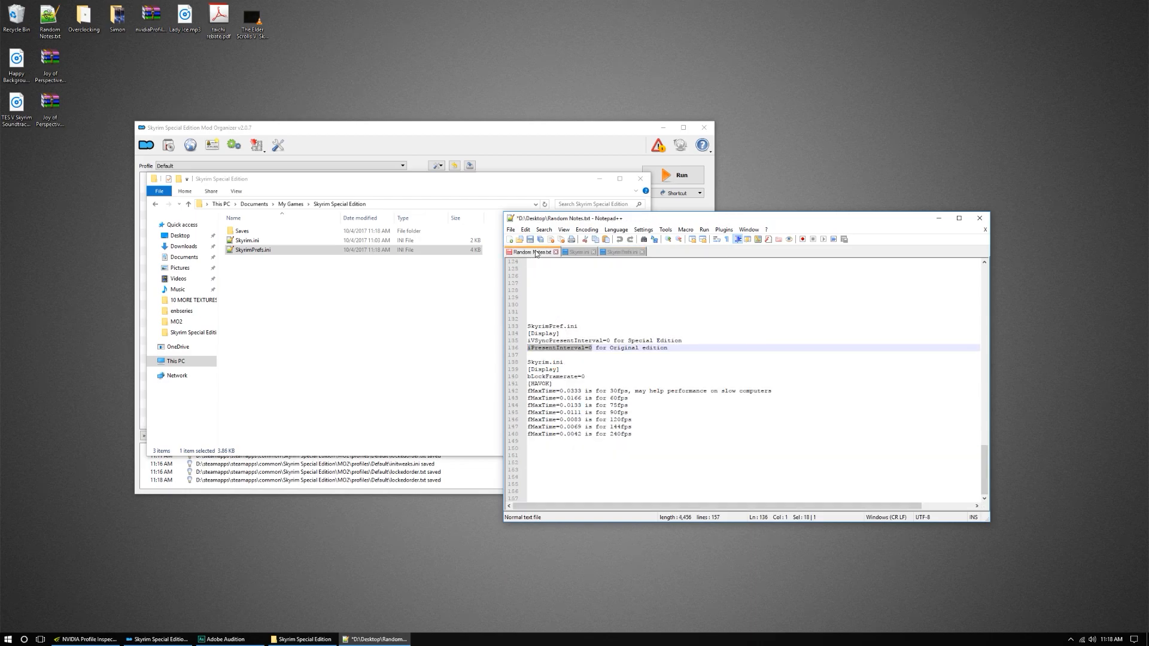
click(556, 418)
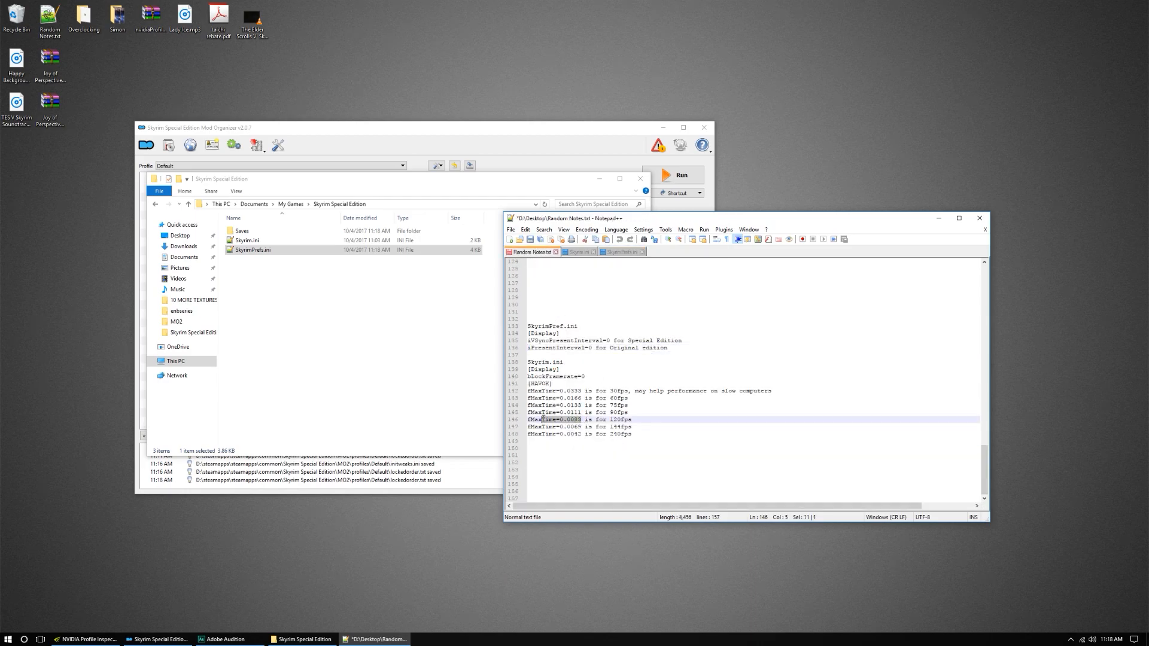
click(578, 252)
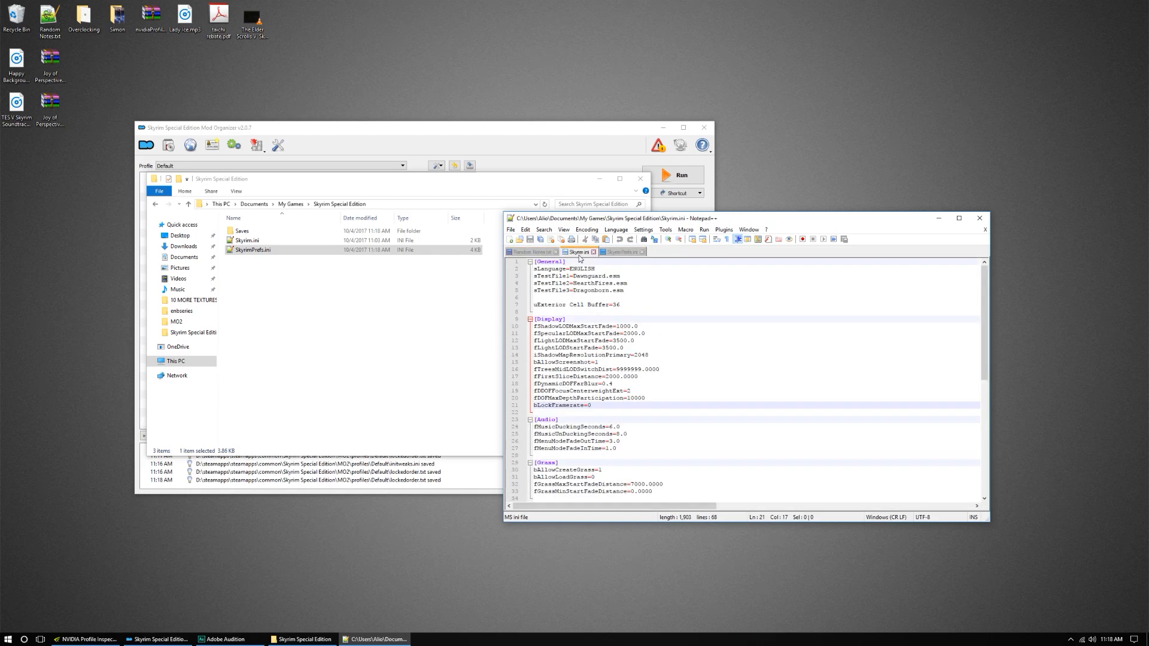
scroll(down, 3)
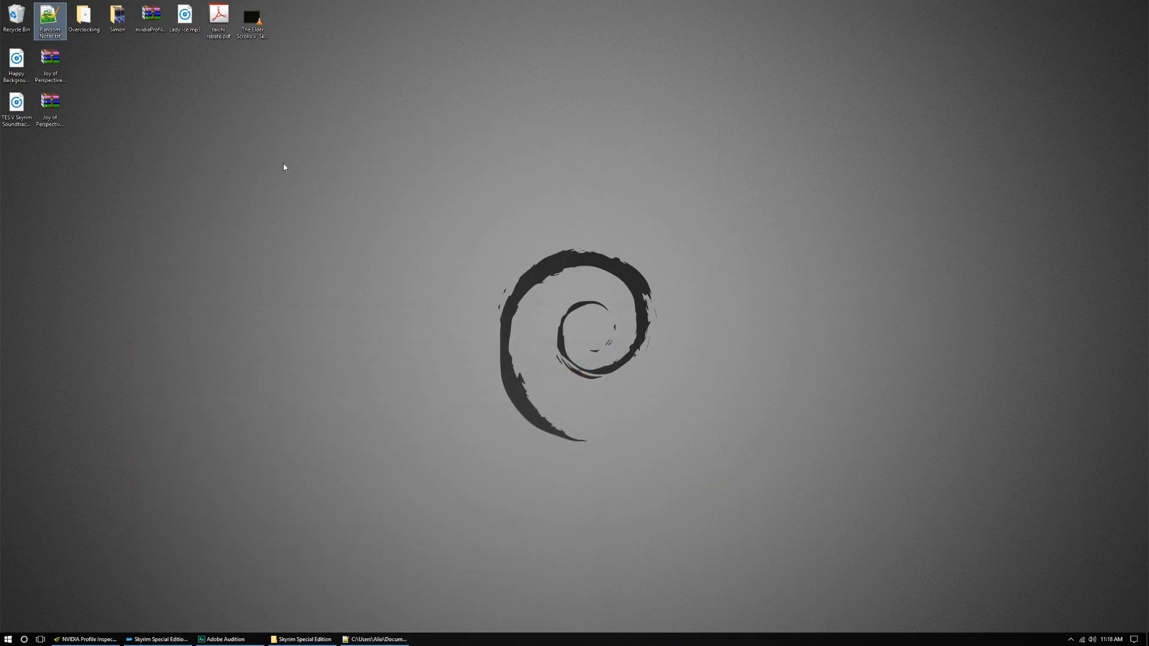
Step: Open nvidiaProfileInspector.zip in WinRAR and launch NVIDIA Profile Inspector from Start
click(150, 18)
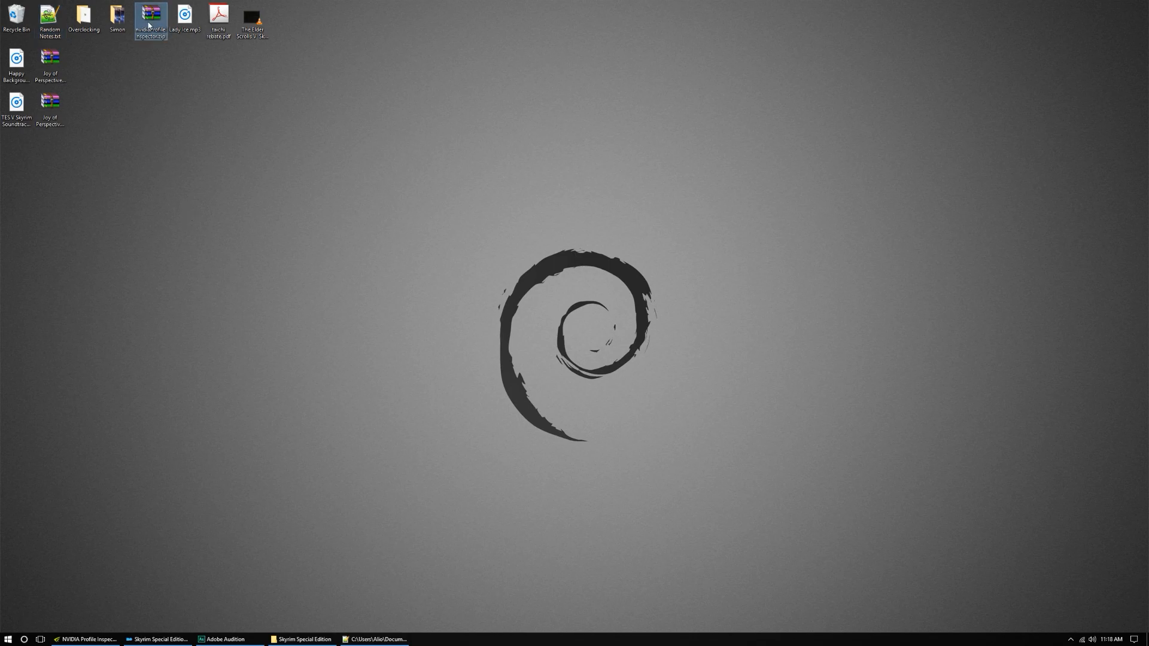
double_click(151, 20)
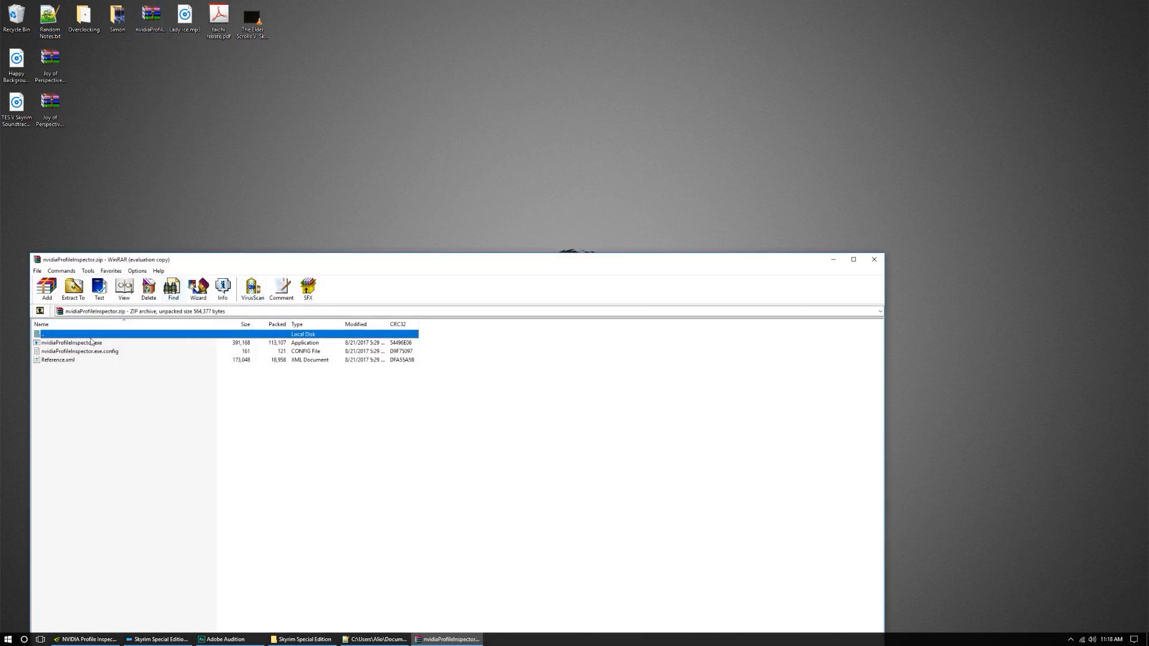
click(6, 639)
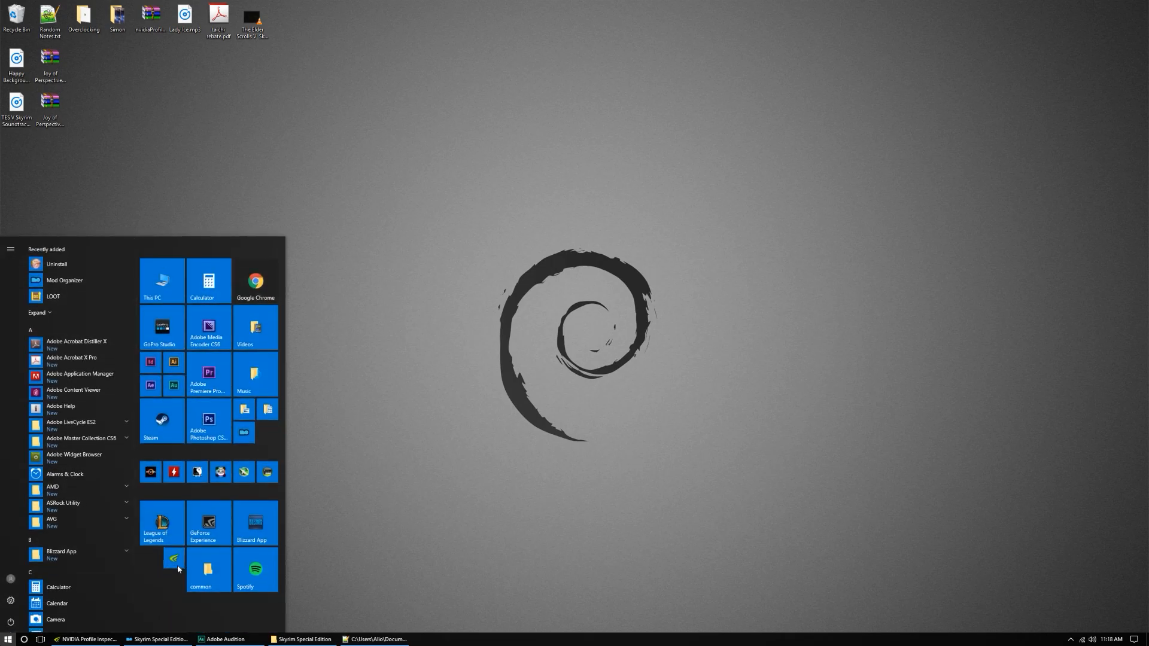
click(87, 639)
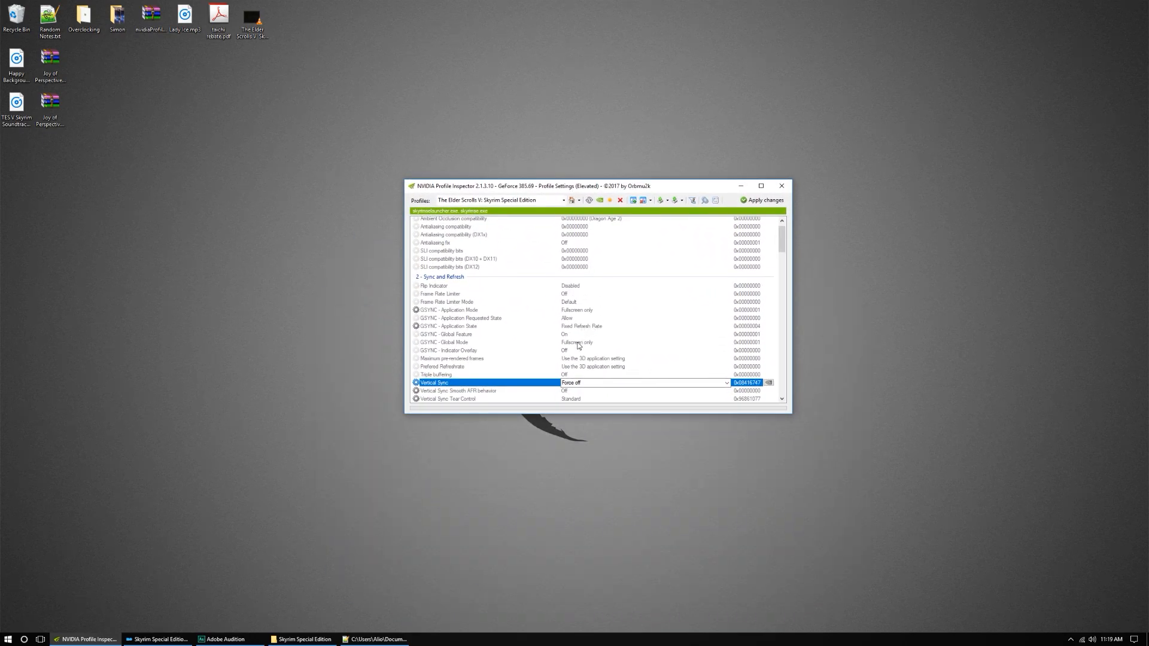
mouse_move(452, 303)
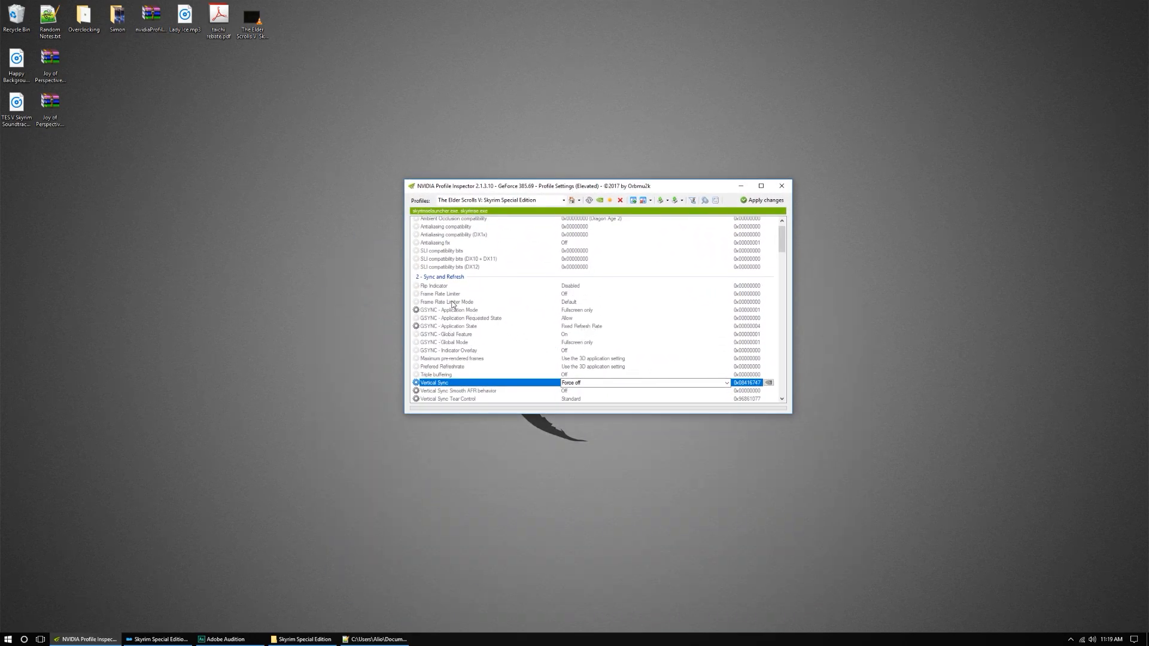
Step: Set the Skyrim SE profile's Frame Rate Limiter to 120 FPS and apply changes
click(441, 294)
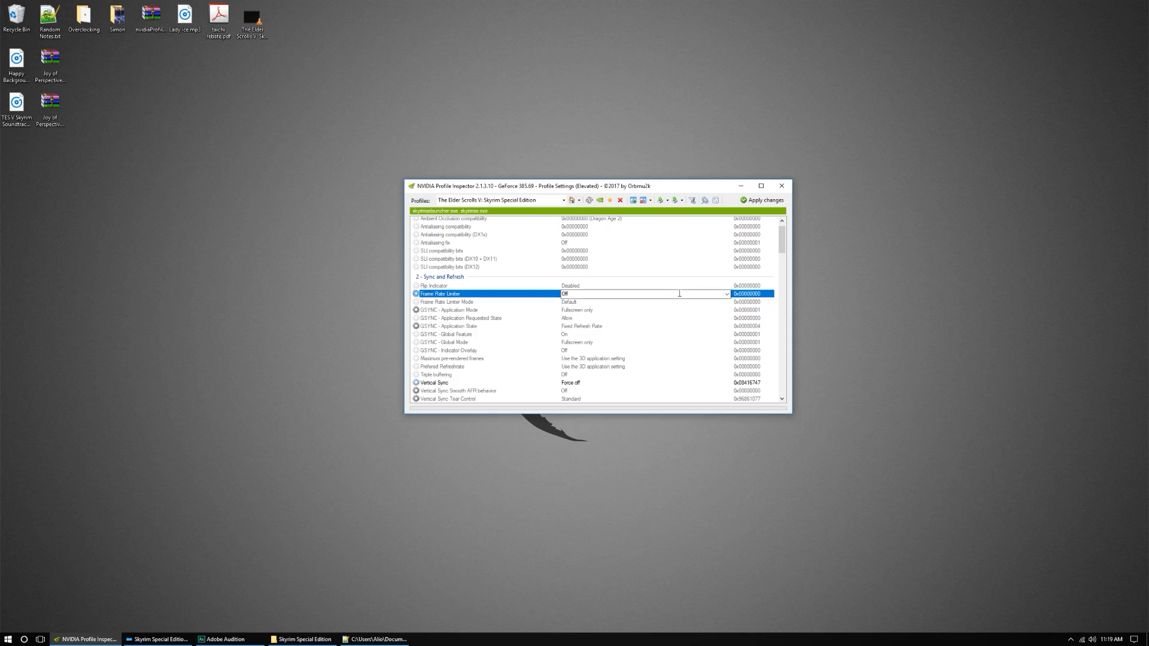
click(725, 294)
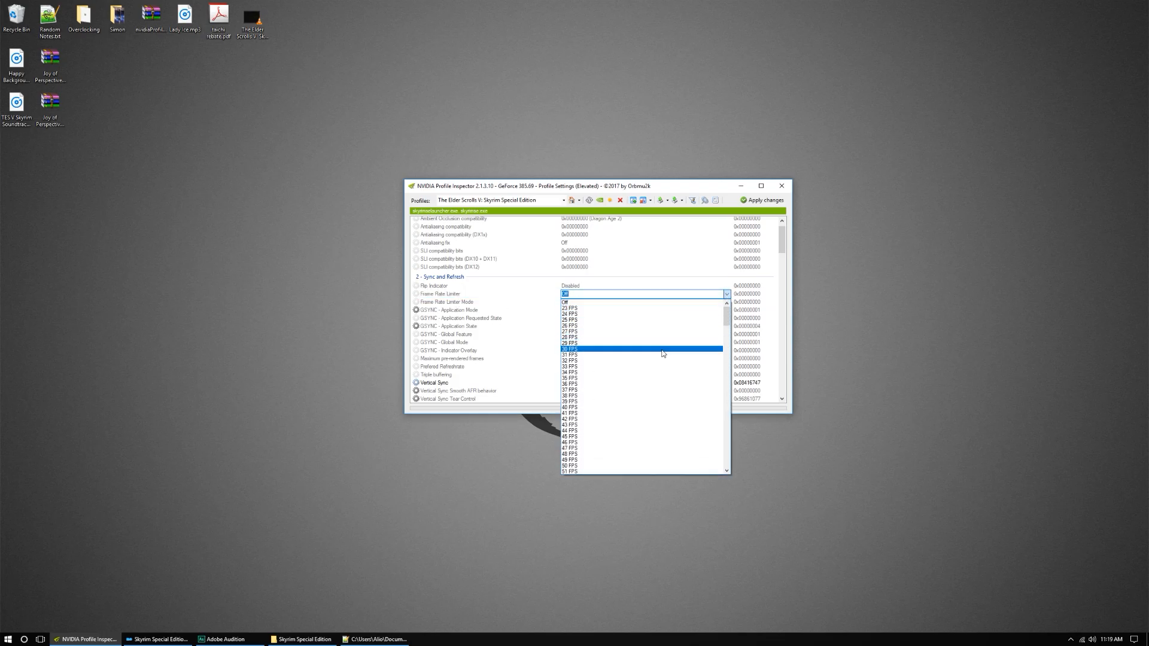
scroll(down, 3)
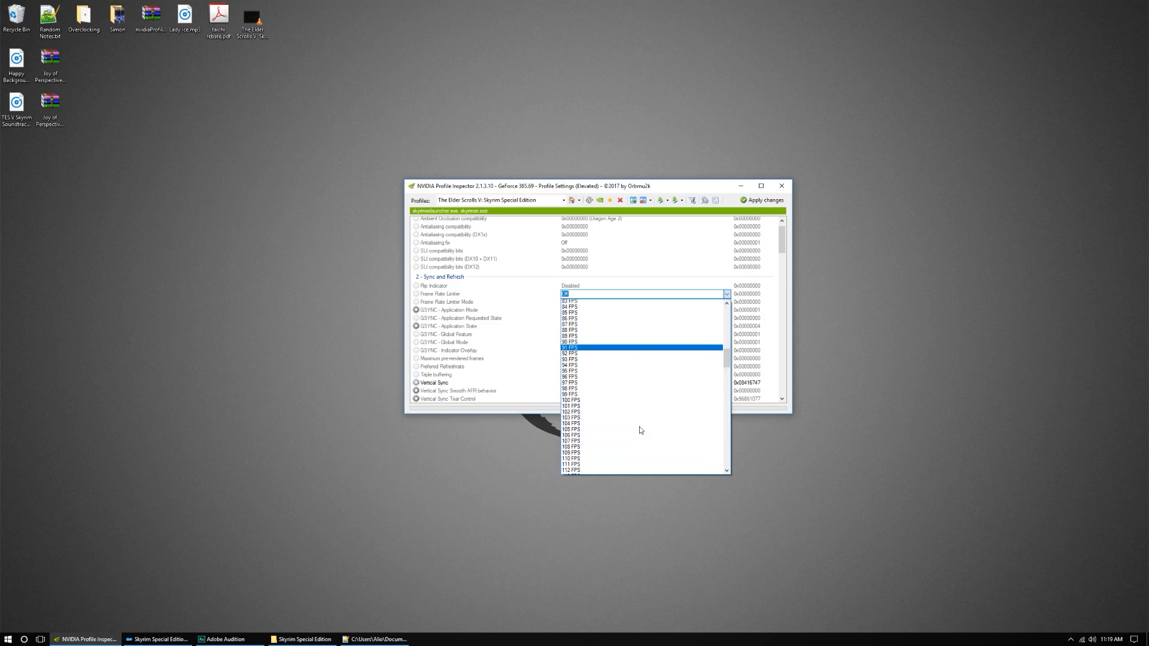
scroll(down, 3)
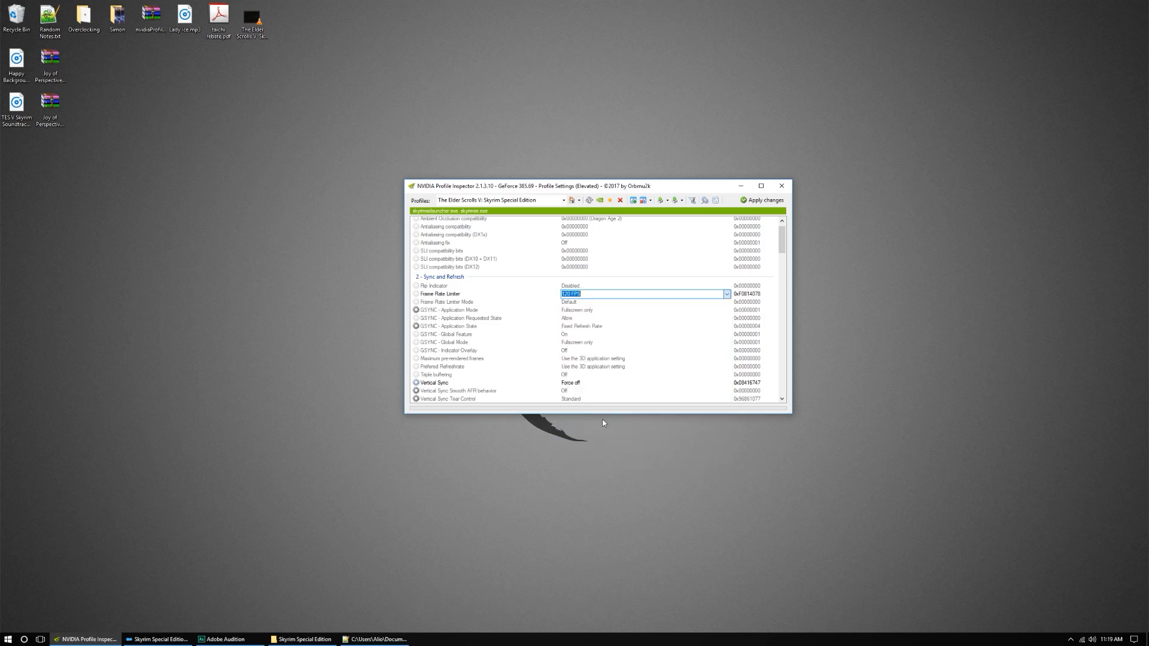
click(447, 301)
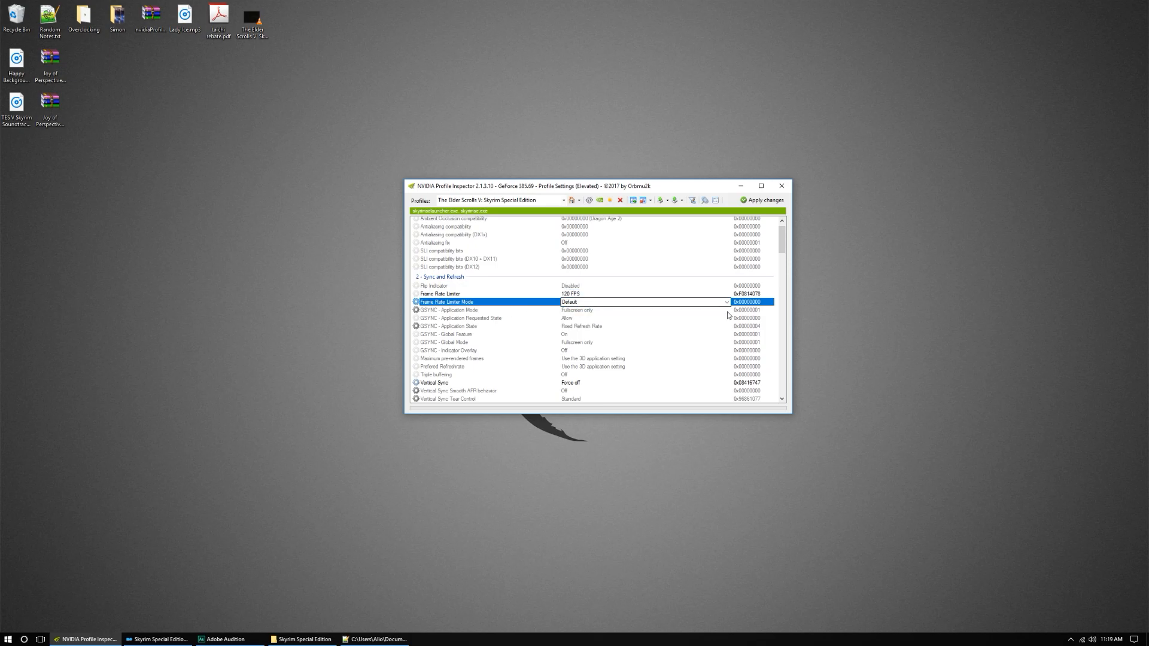
click(725, 302)
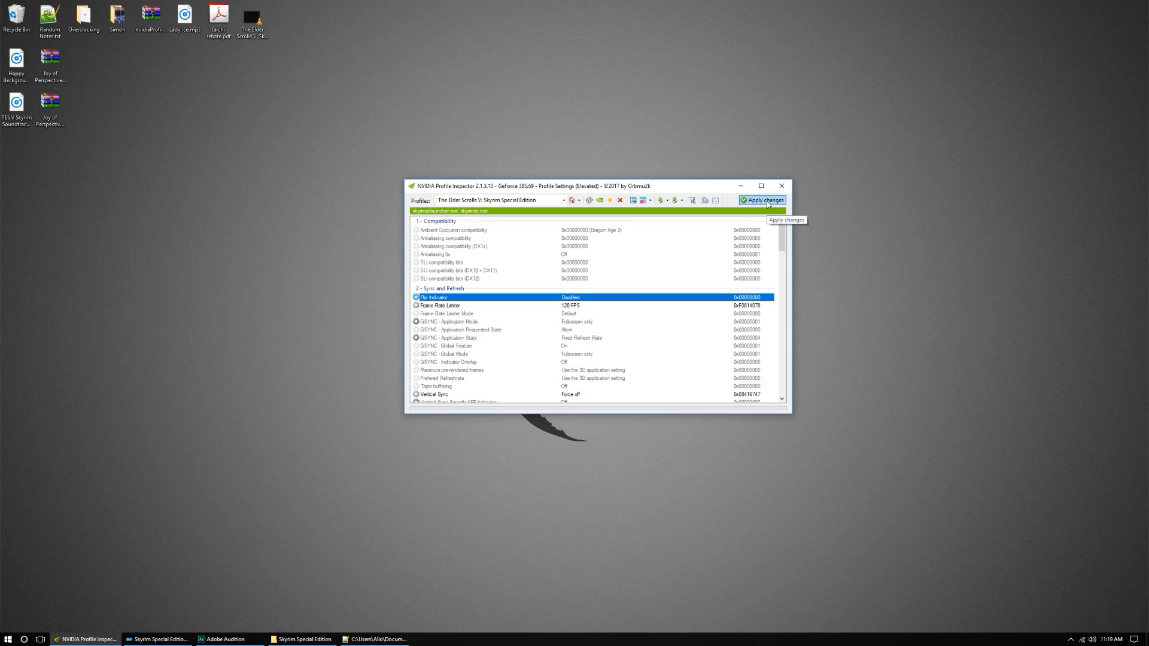
Step: Bring up Mod Organizer 2 and run the modded Skyrim Special Edition
click(156, 639)
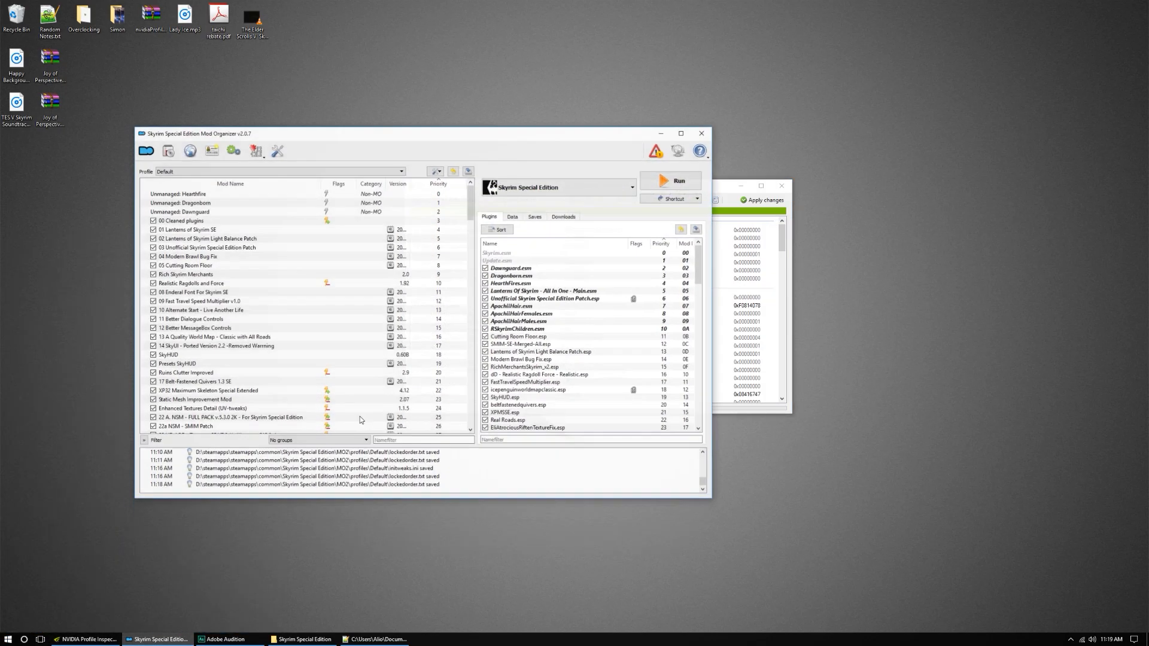
click(678, 180)
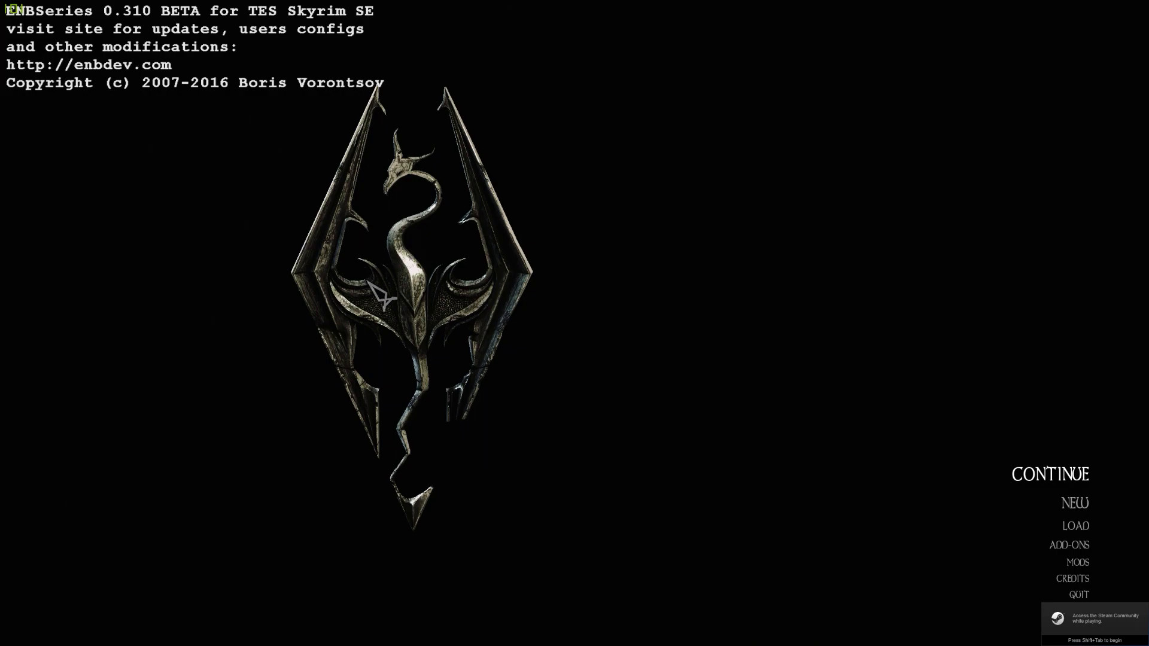
mouse_move(249, 231)
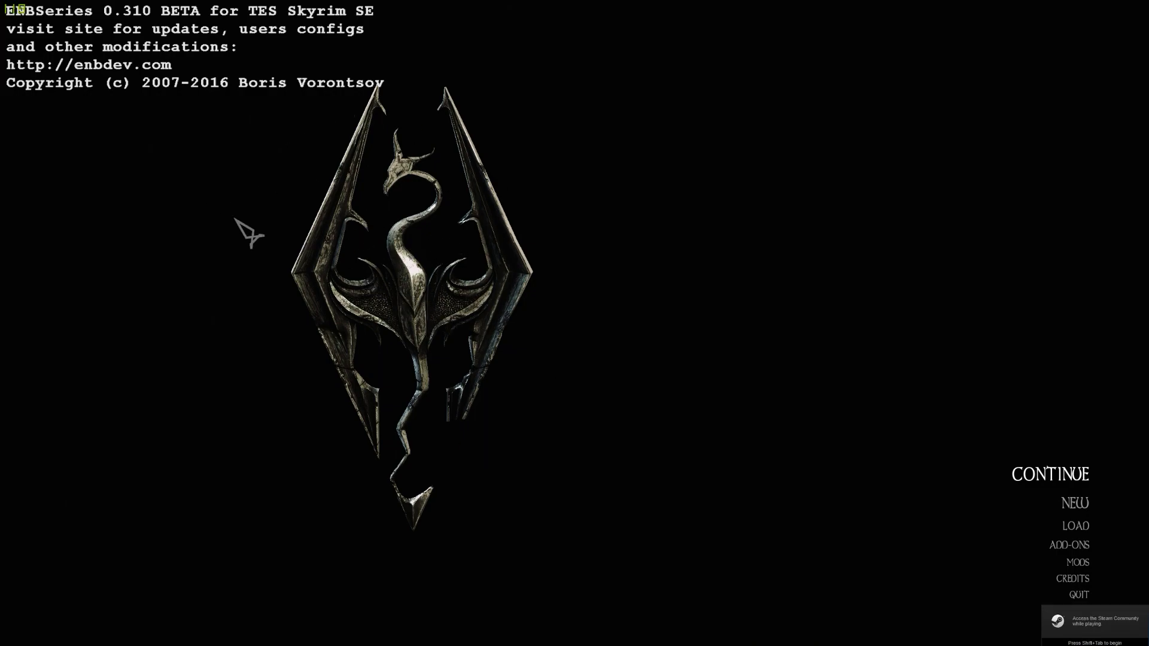
mouse_move(247, 210)
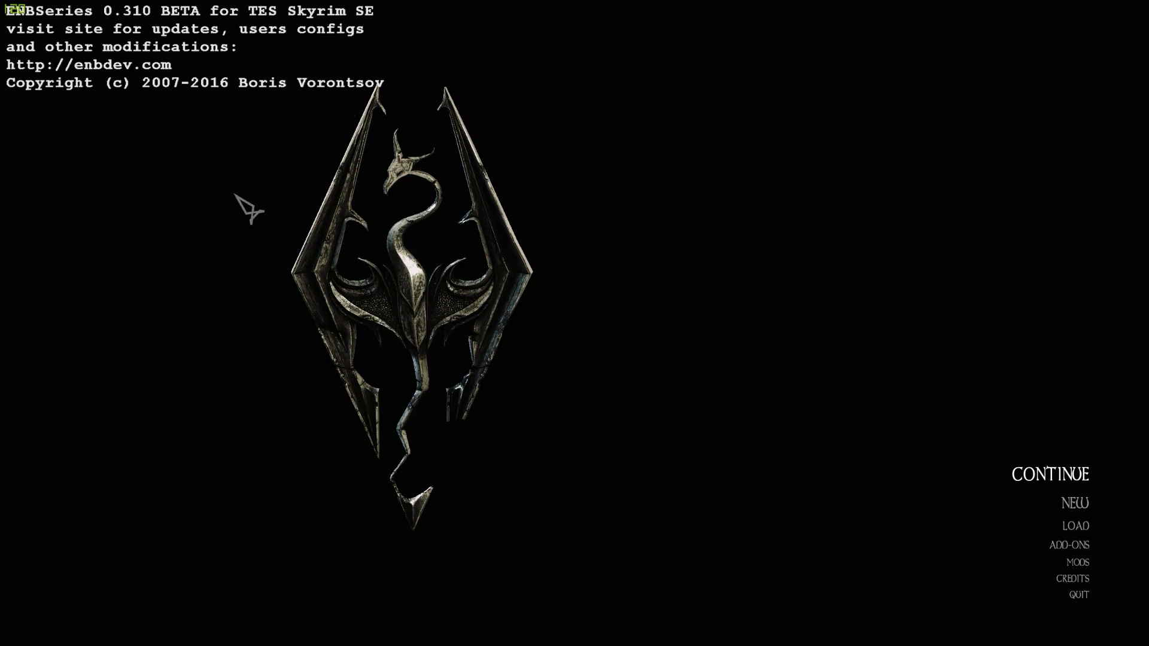
mouse_move(33, 51)
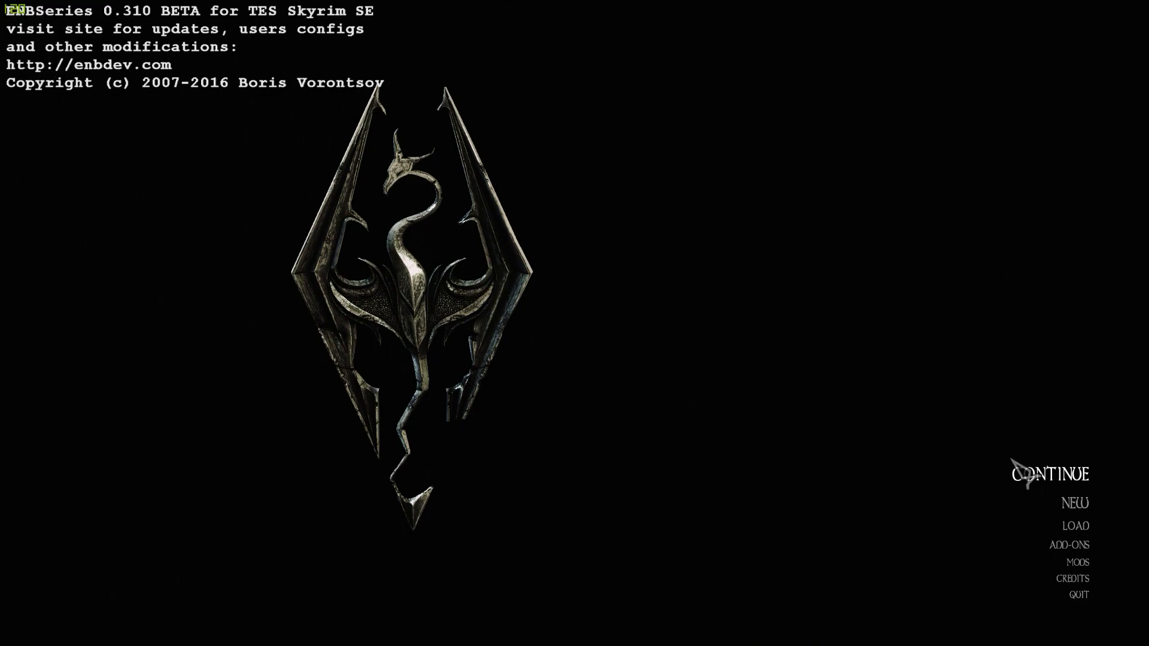
Step: Continue the latest save and watch the FPS counter hold at 120 indoors
click(1049, 473)
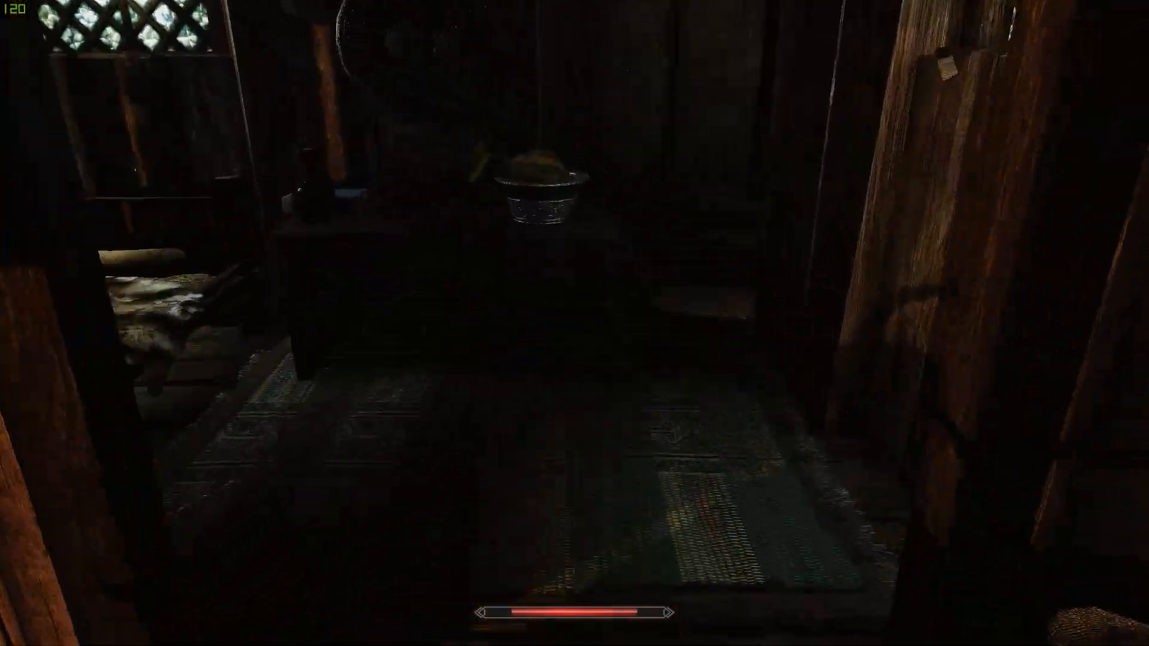
mouse_move(574, 323)
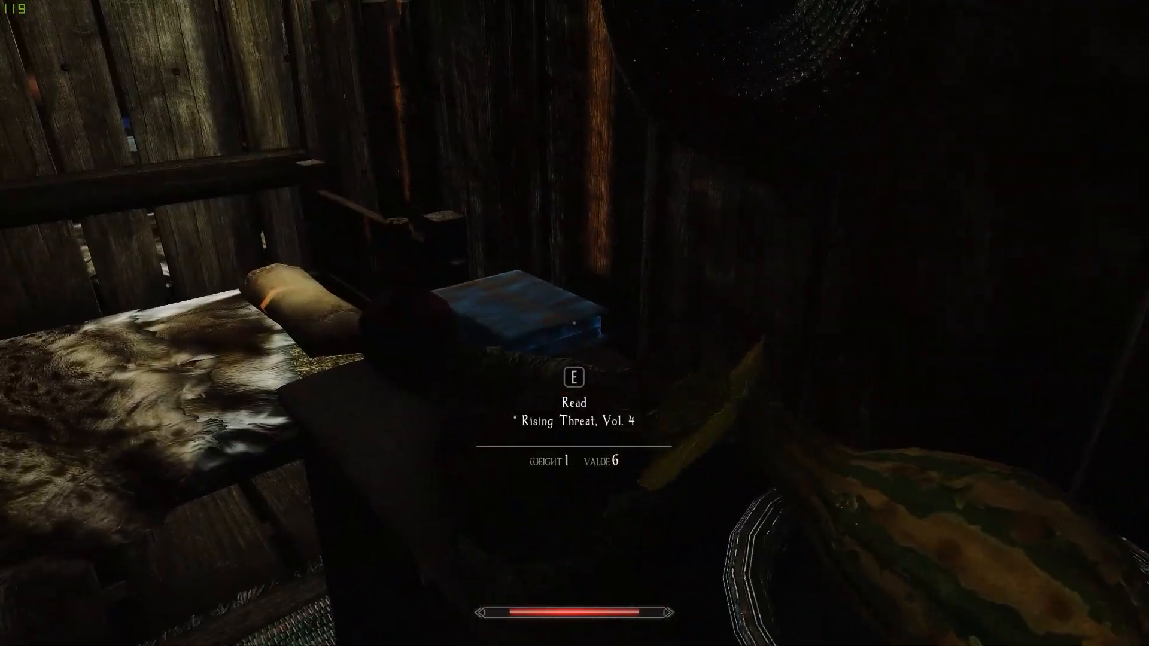
mouse_move(575, 323)
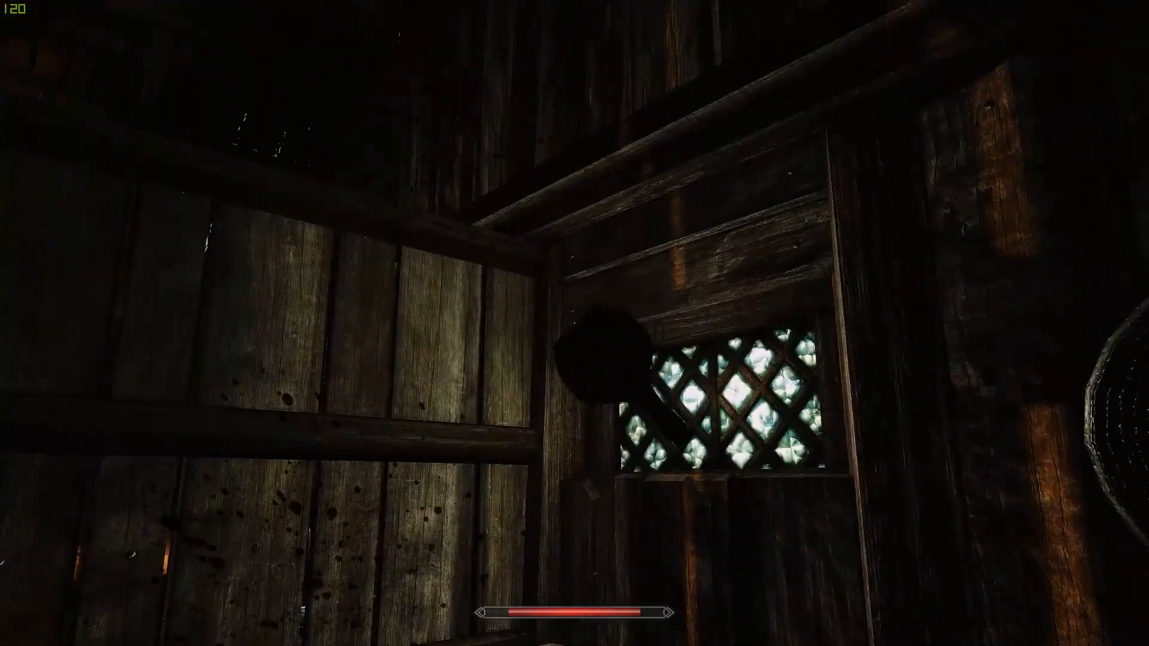
mouse_move(575, 324)
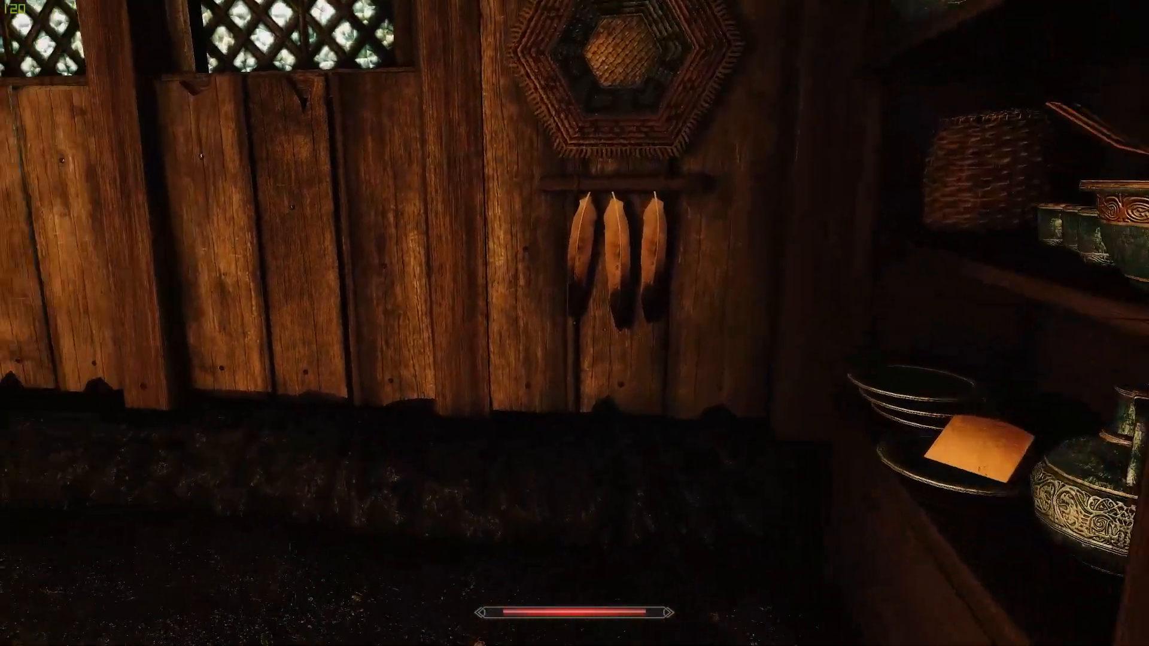
mouse_move(574, 324)
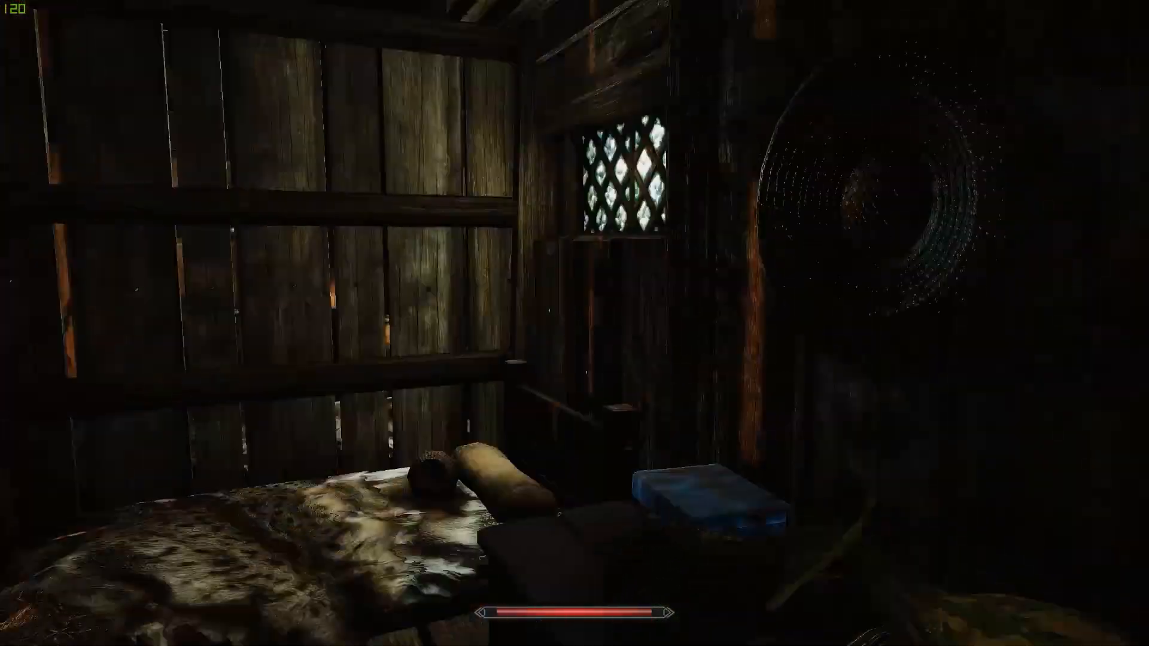
mouse_move(574, 323)
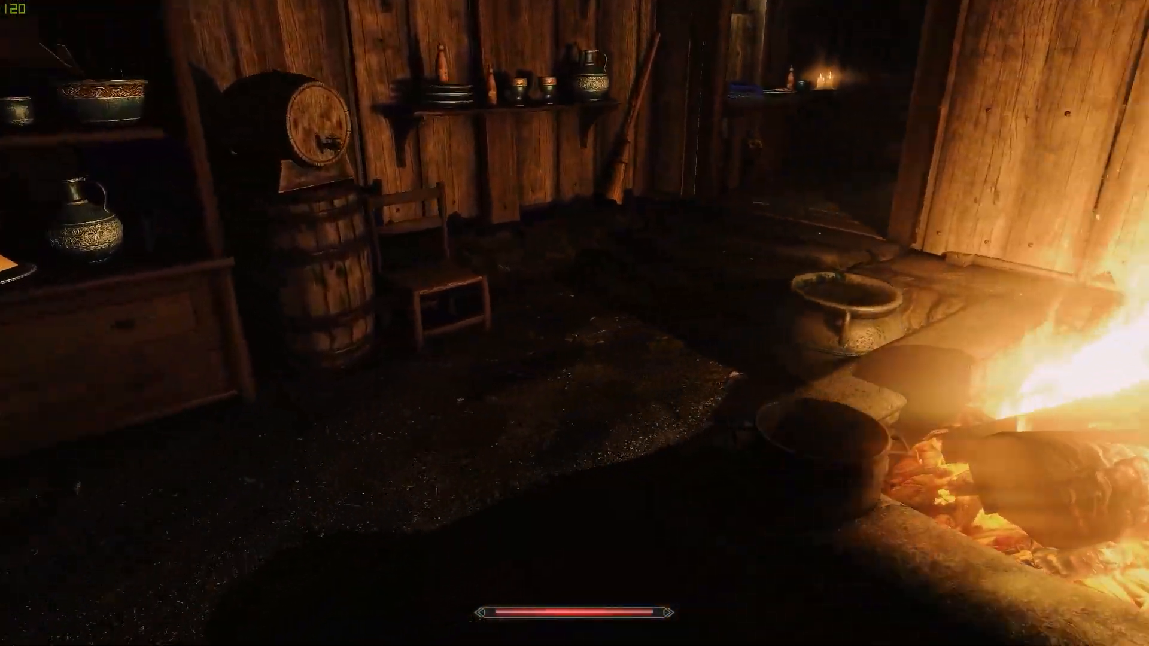
mouse_move(575, 323)
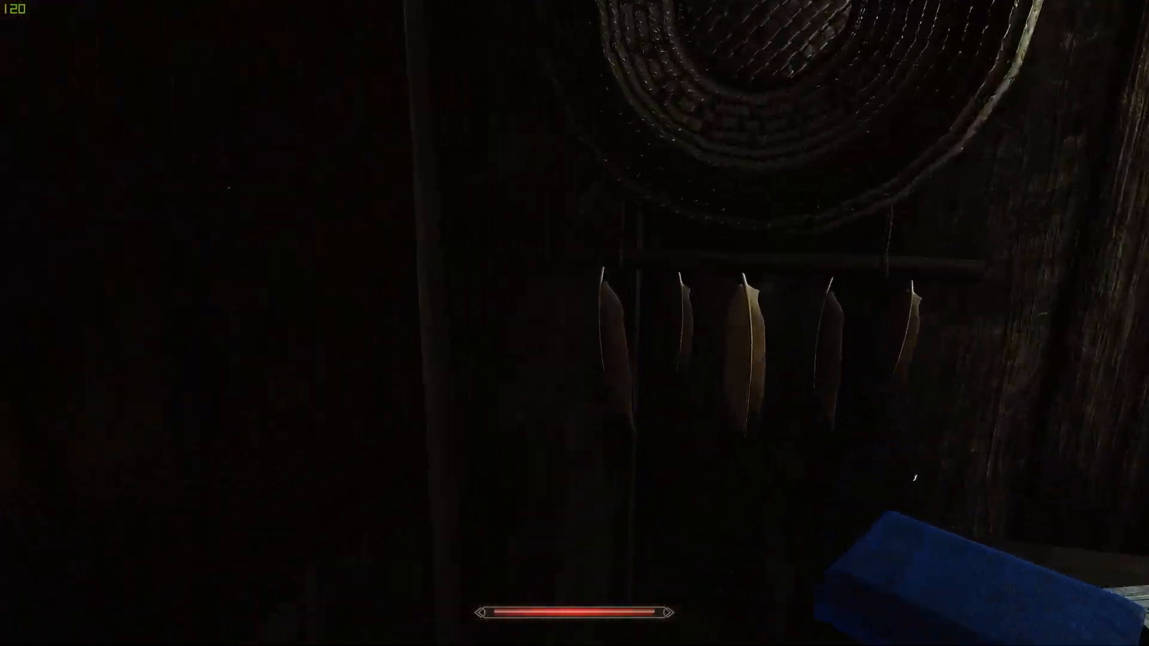